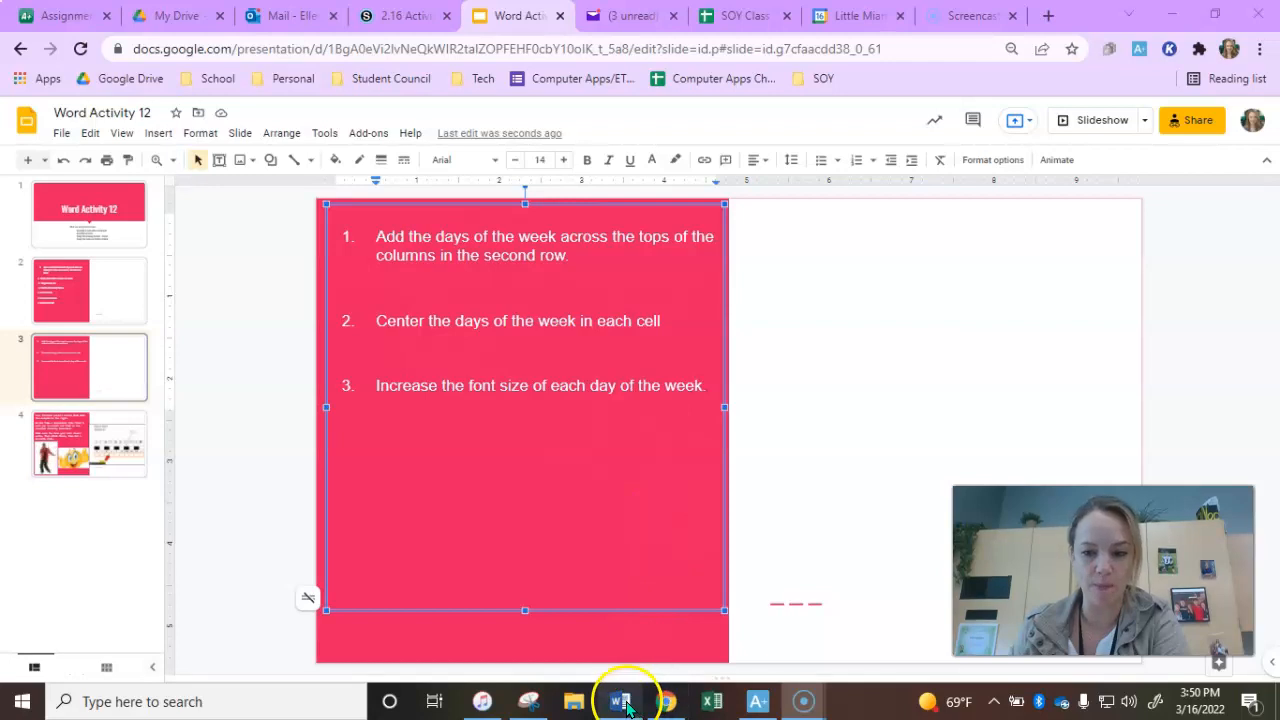
Type Monday, Tuesday, Wednesday, Thursday and Friday across the table's second row.
click(621, 701)
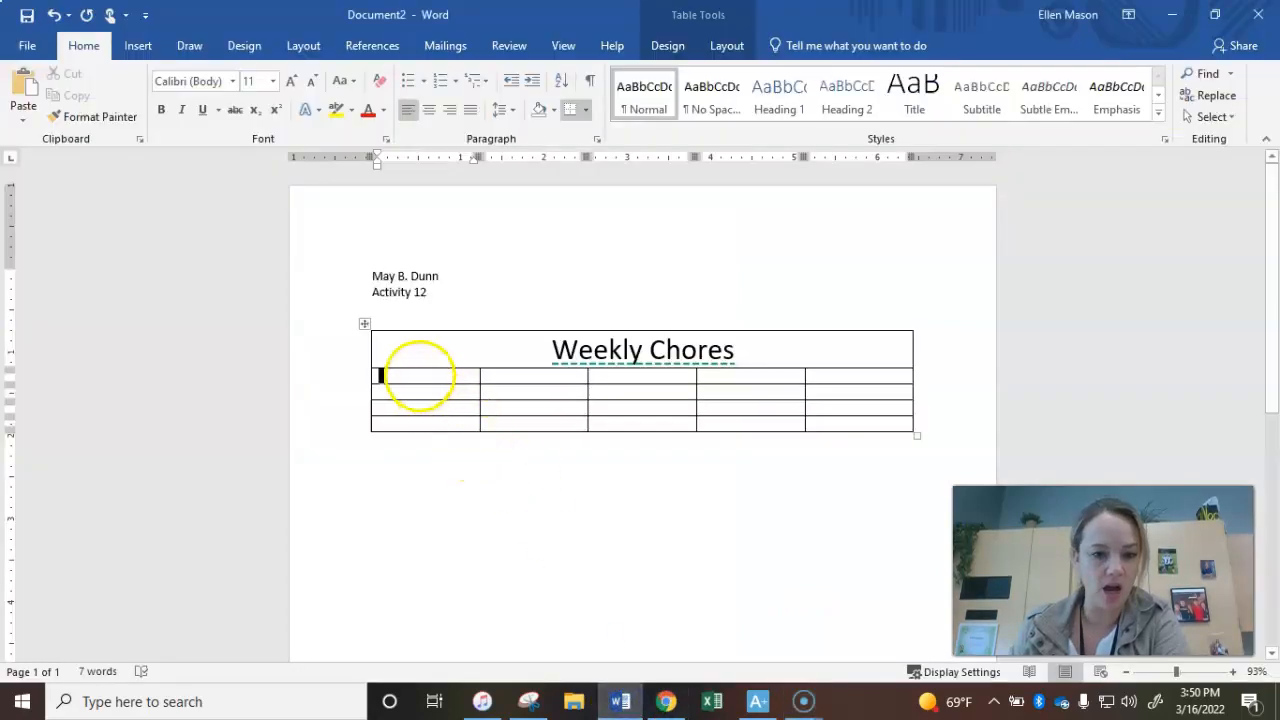
text(Monday)
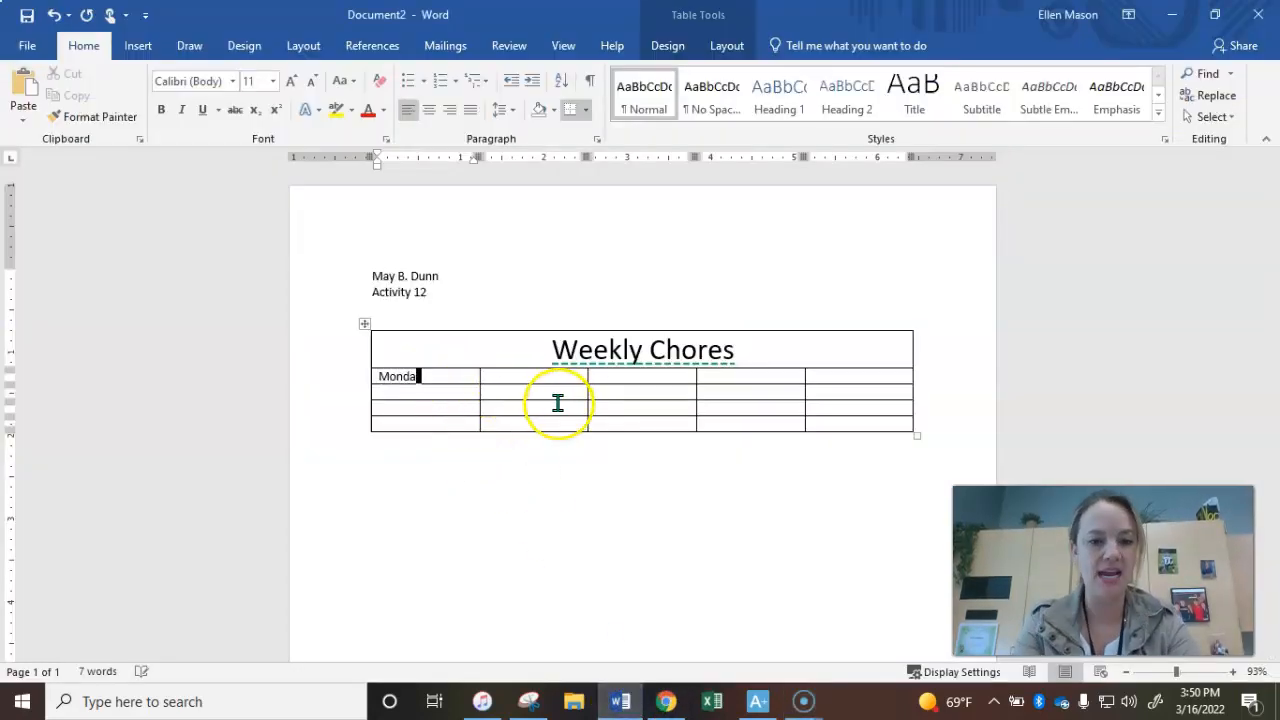
text(y)
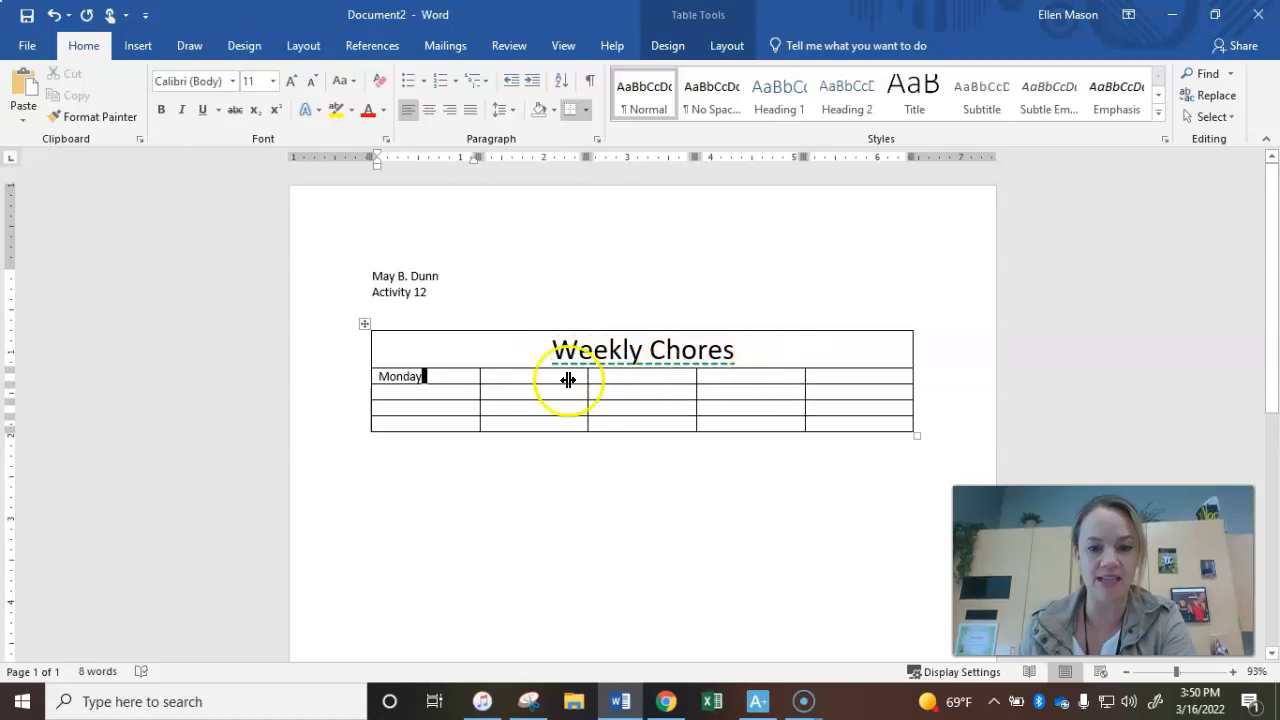
mouse_move(623, 418)
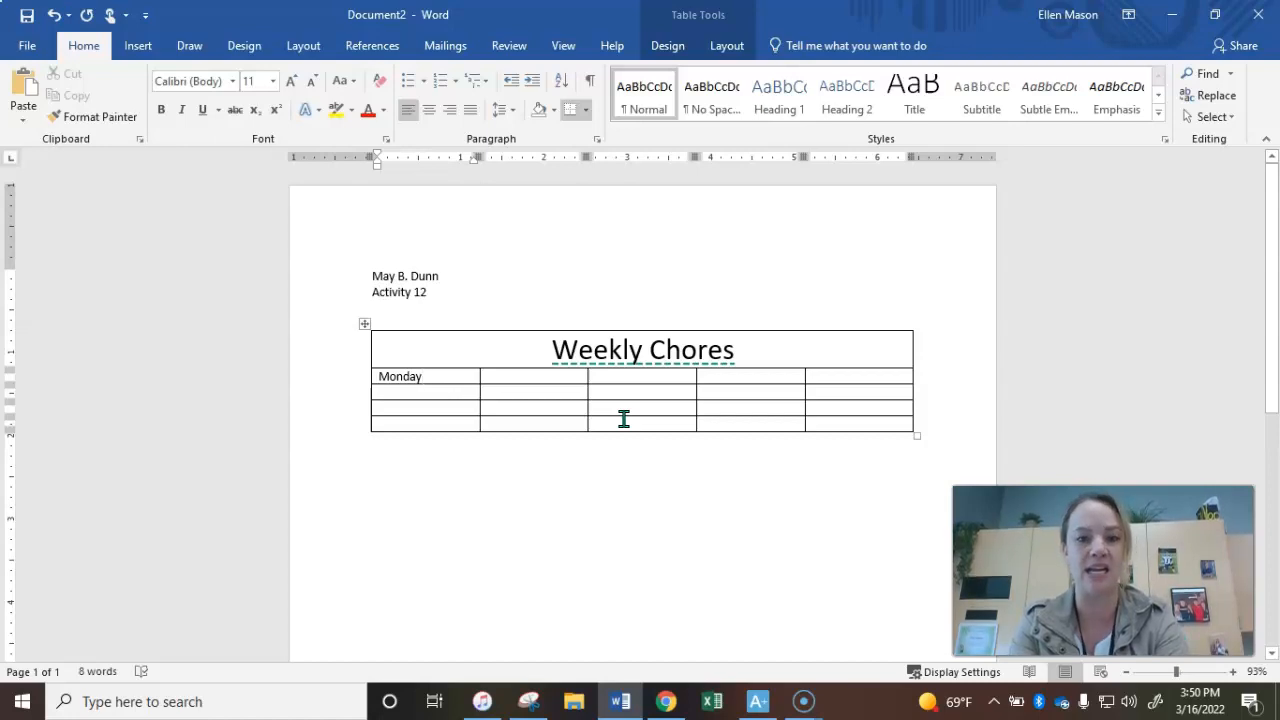
text(Tuesday)
click(642, 376)
text(W)
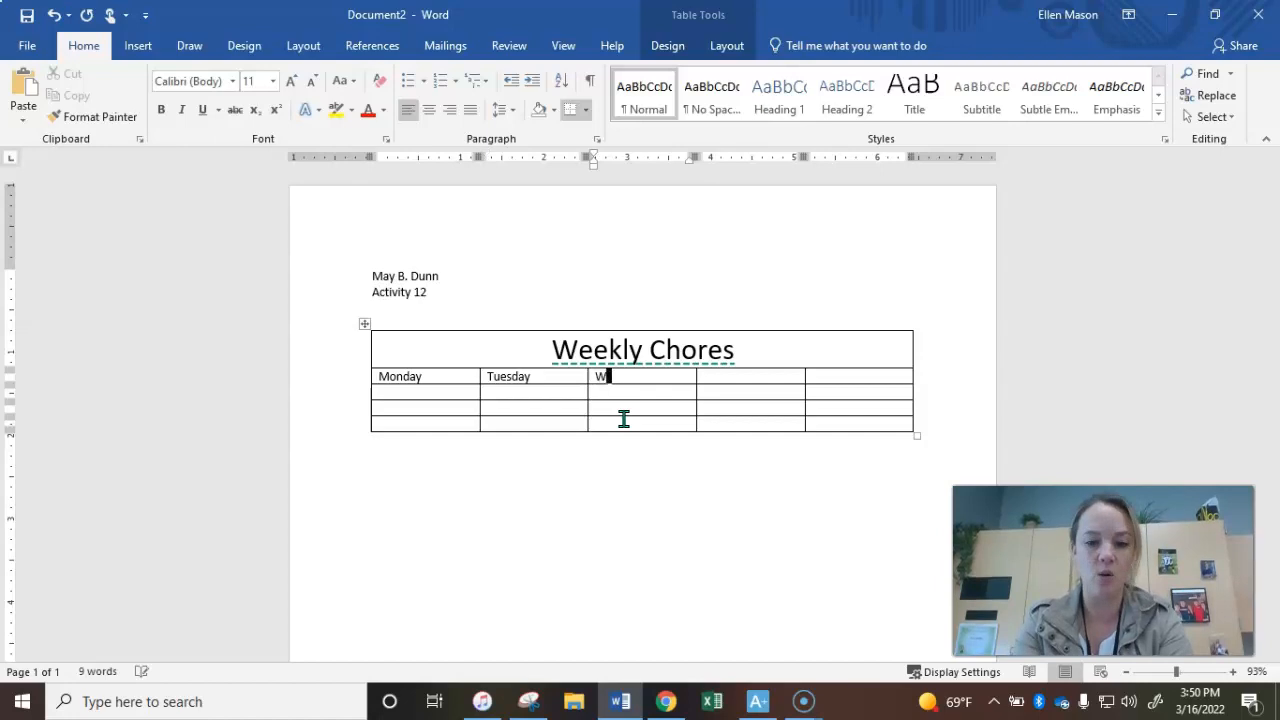
text(ednesday)
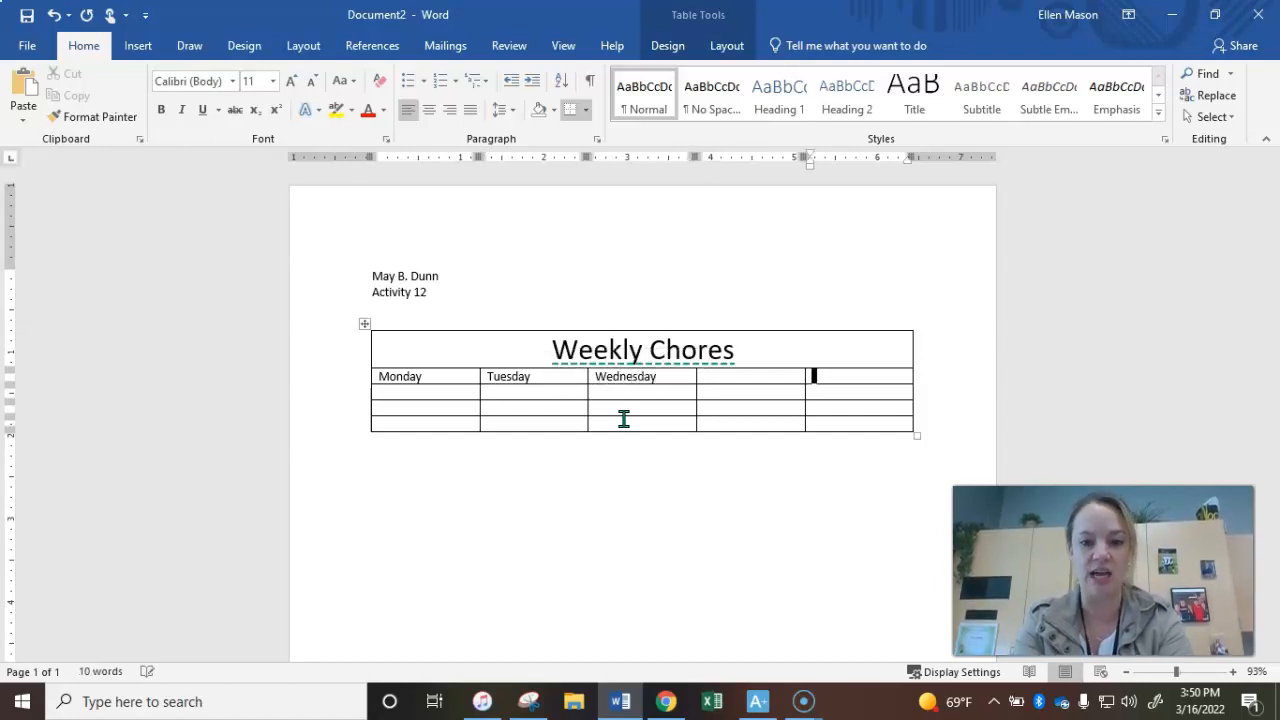
click(728, 380)
text(Thursd)
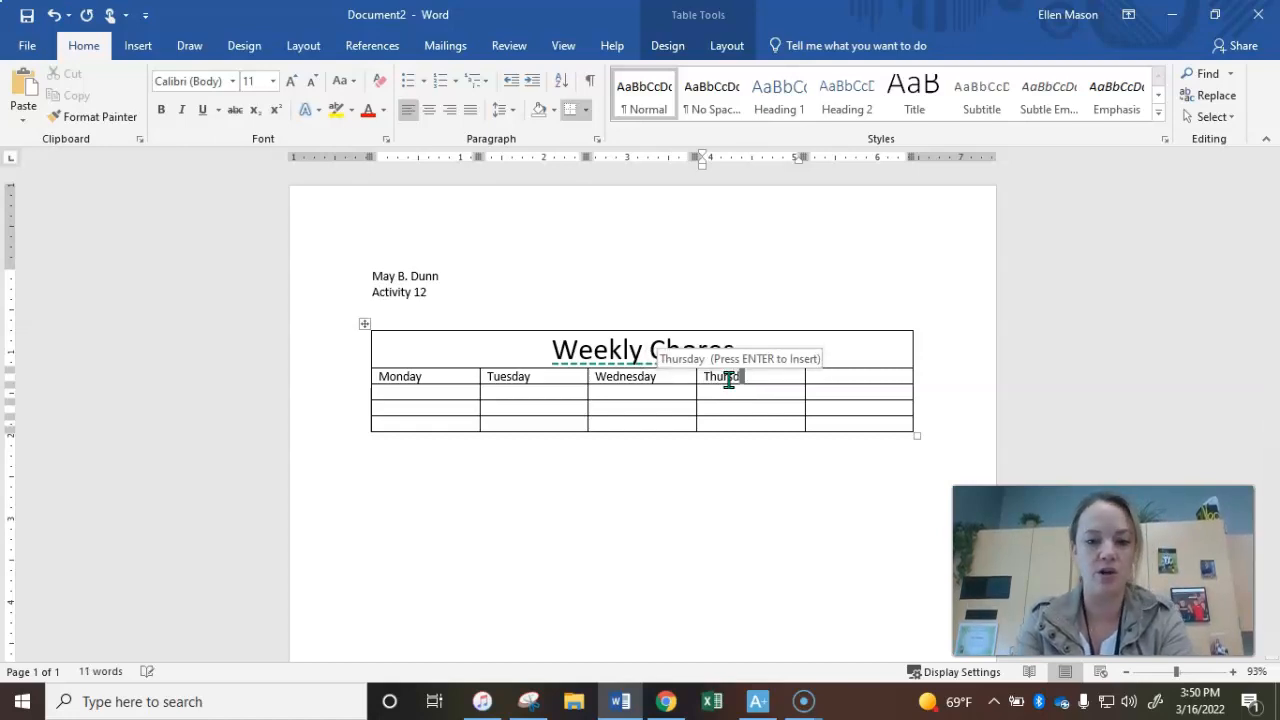
text(Friday)
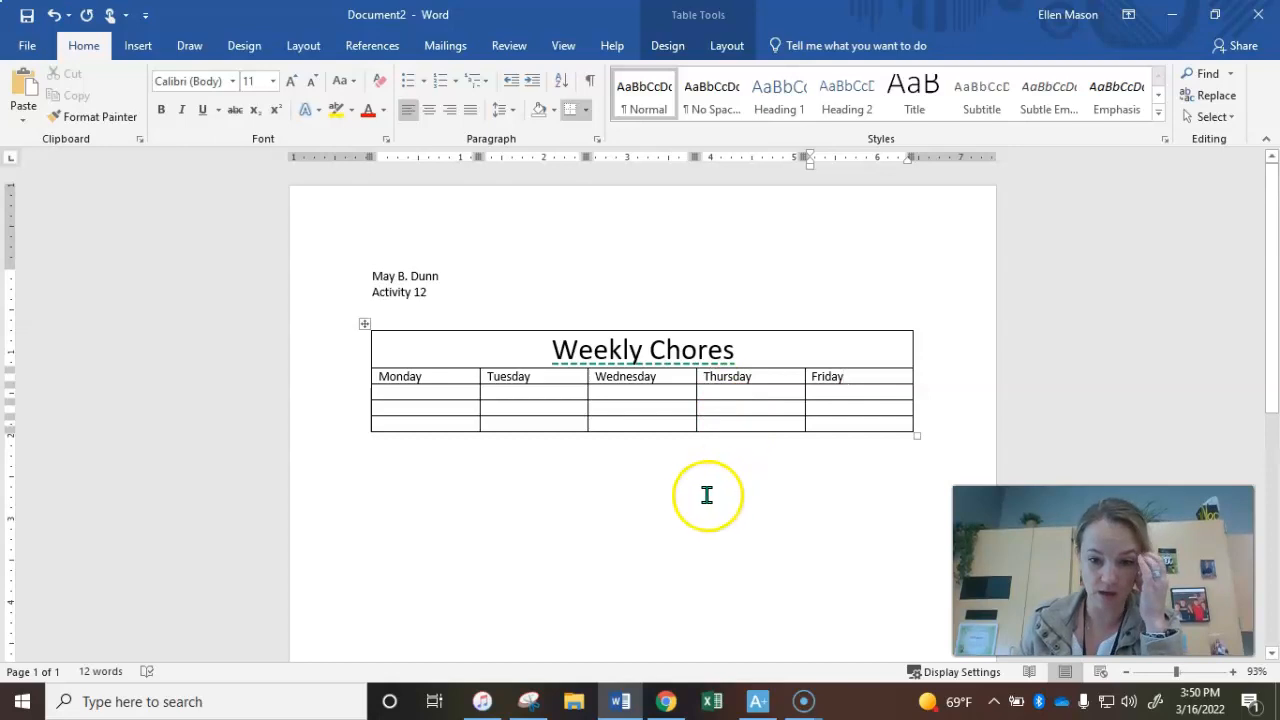
click(845, 376)
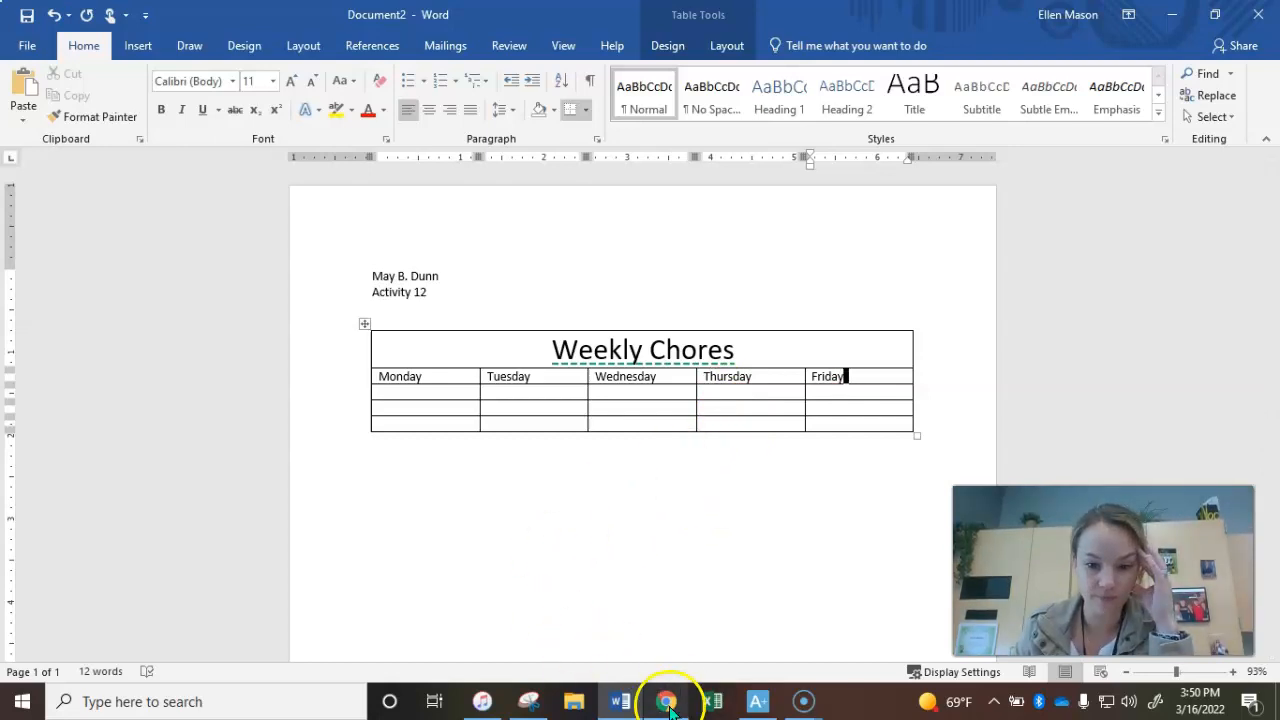
Read the slide about centering each day, then return to Word.
click(667, 701)
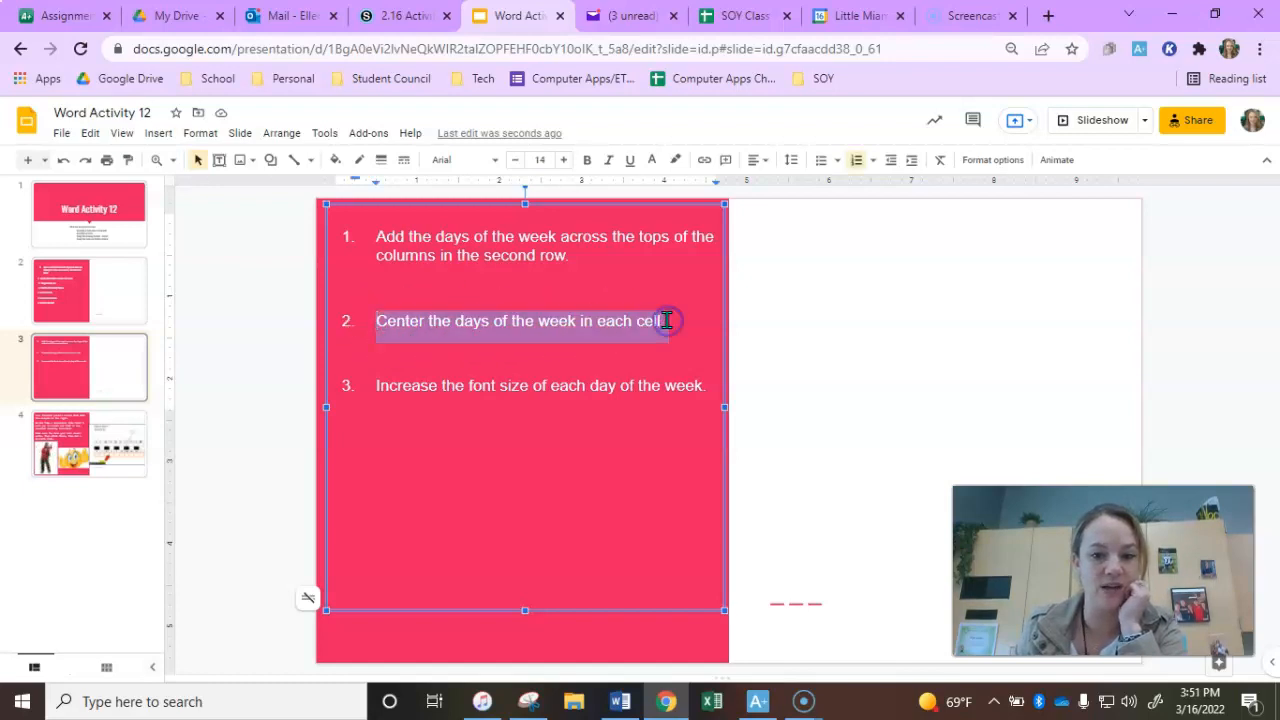
mouse_move(553, 394)
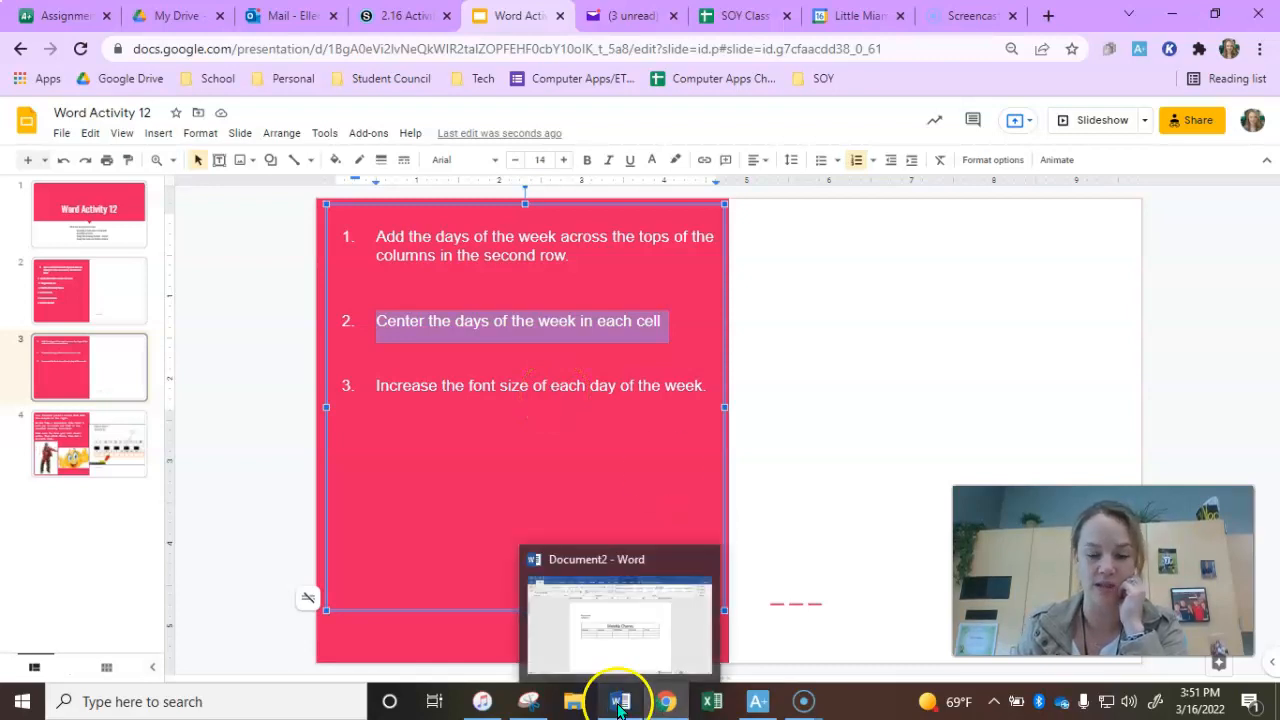
click(620, 700)
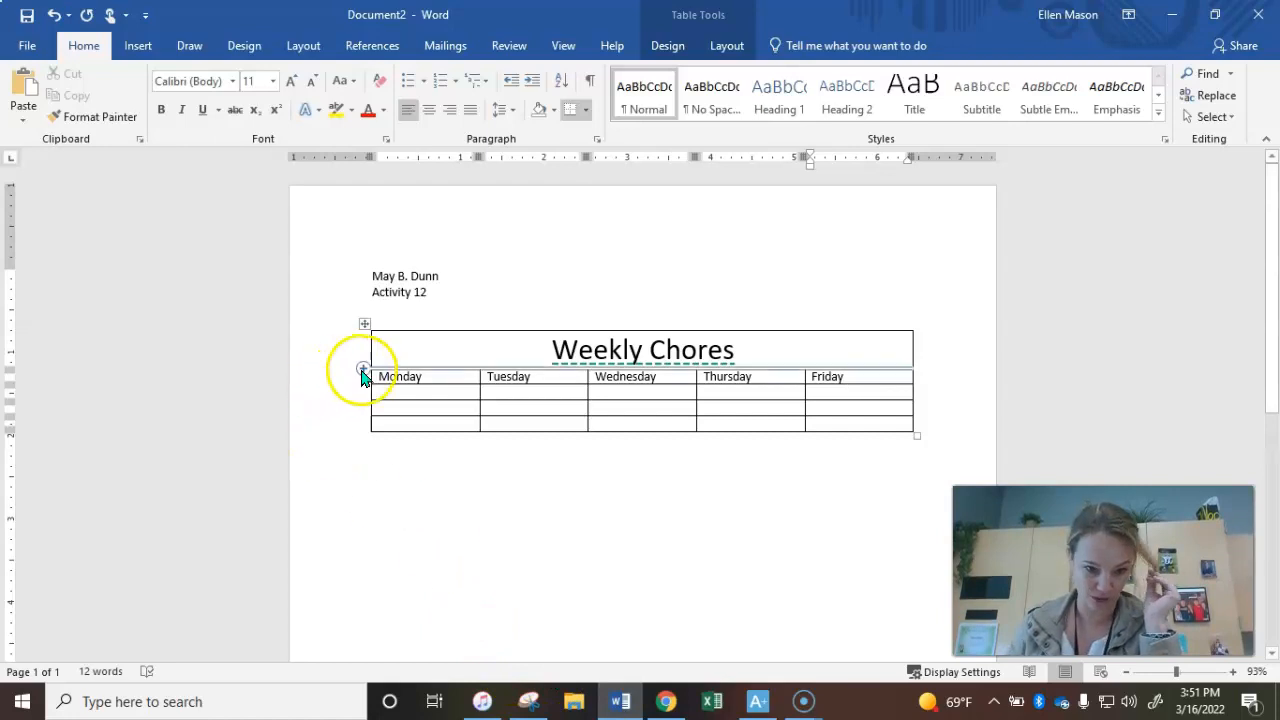
Select the whole Monday–Friday row using the row-selection arrow.
click(845, 376)
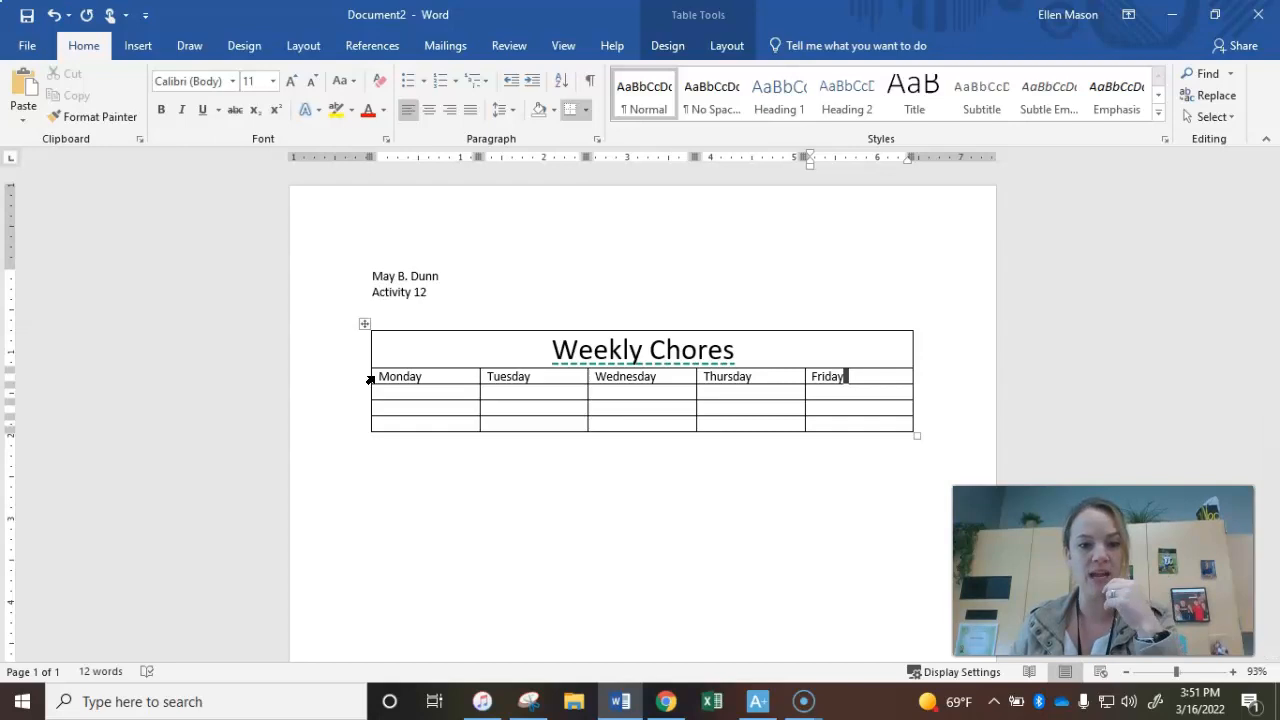
click(365, 376)
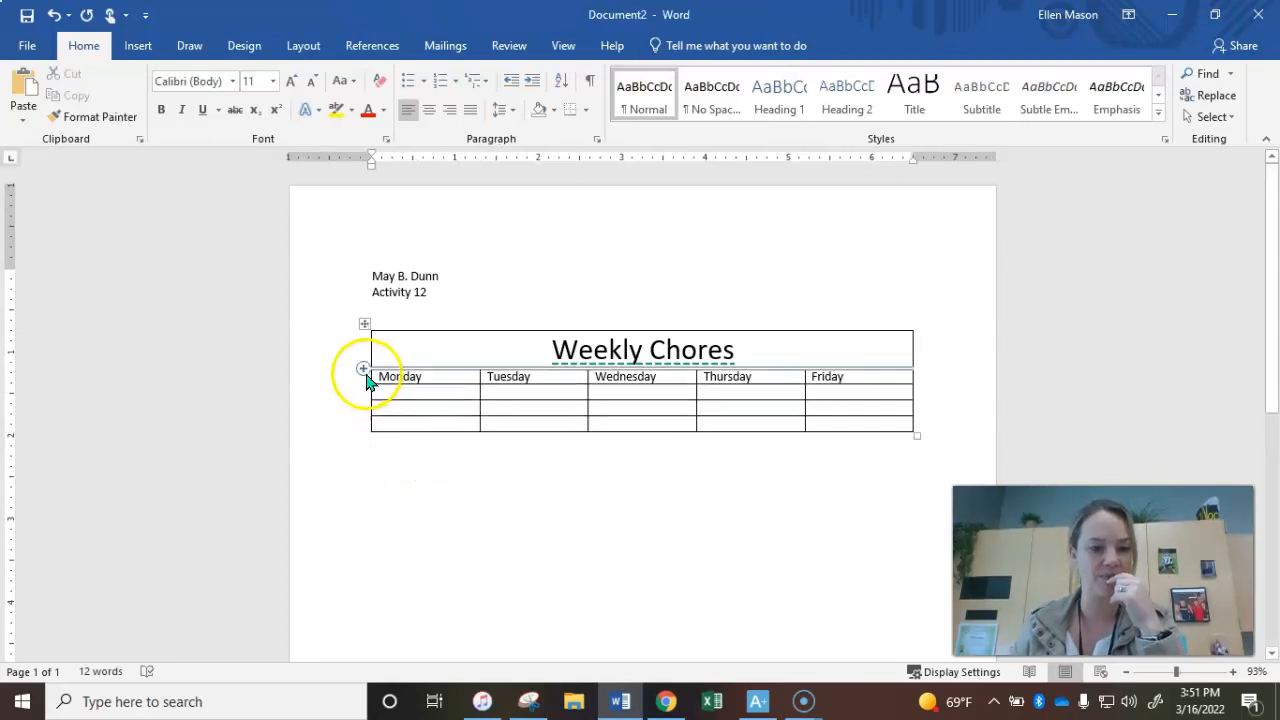
click(367, 376)
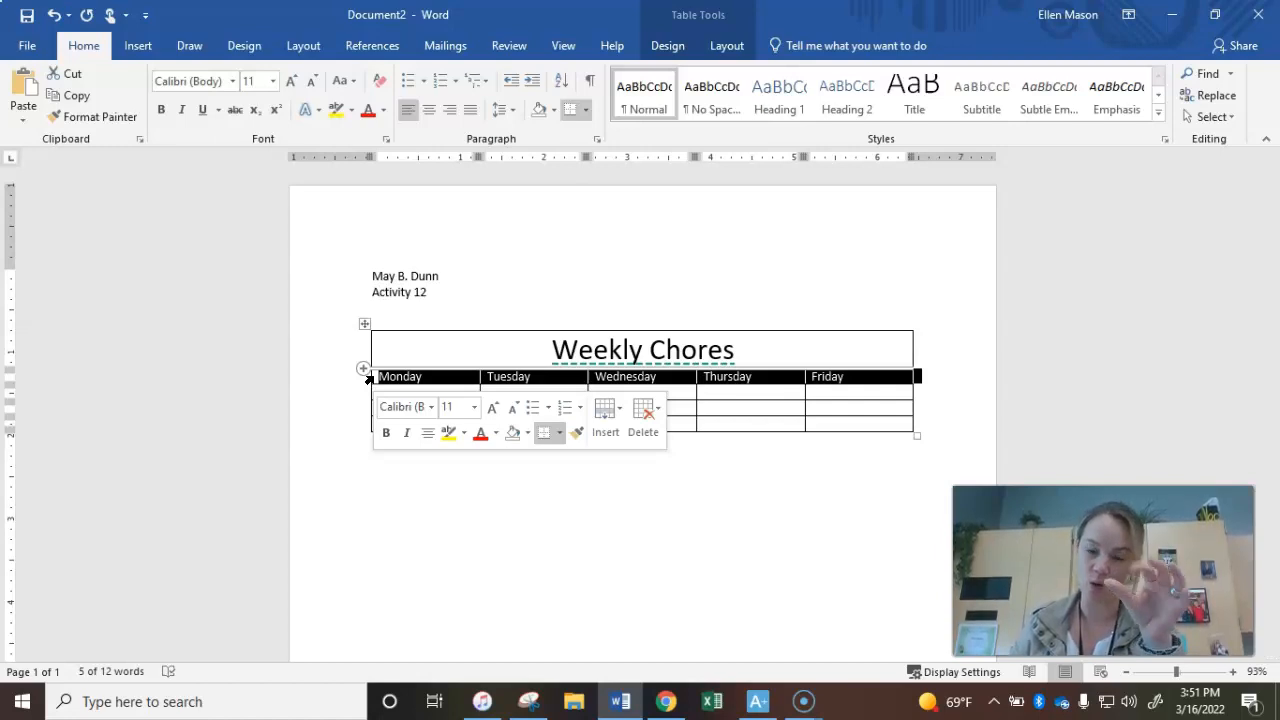
click(572, 390)
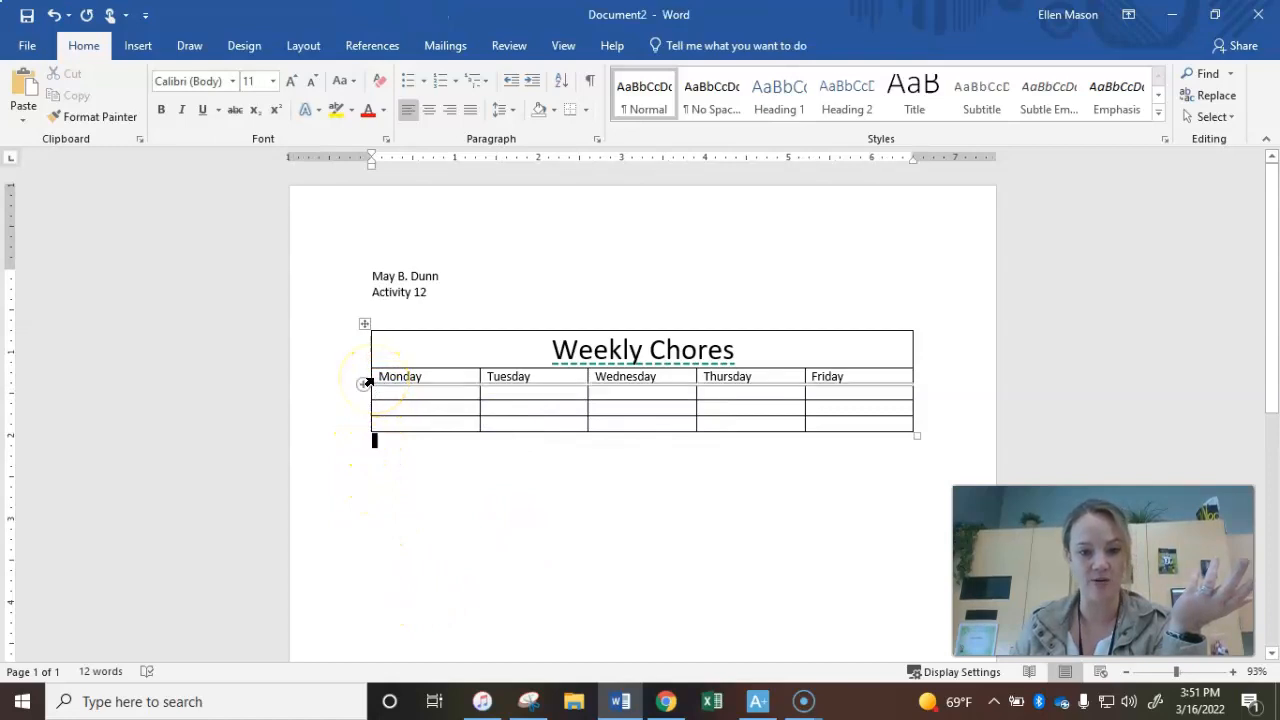
click(368, 376)
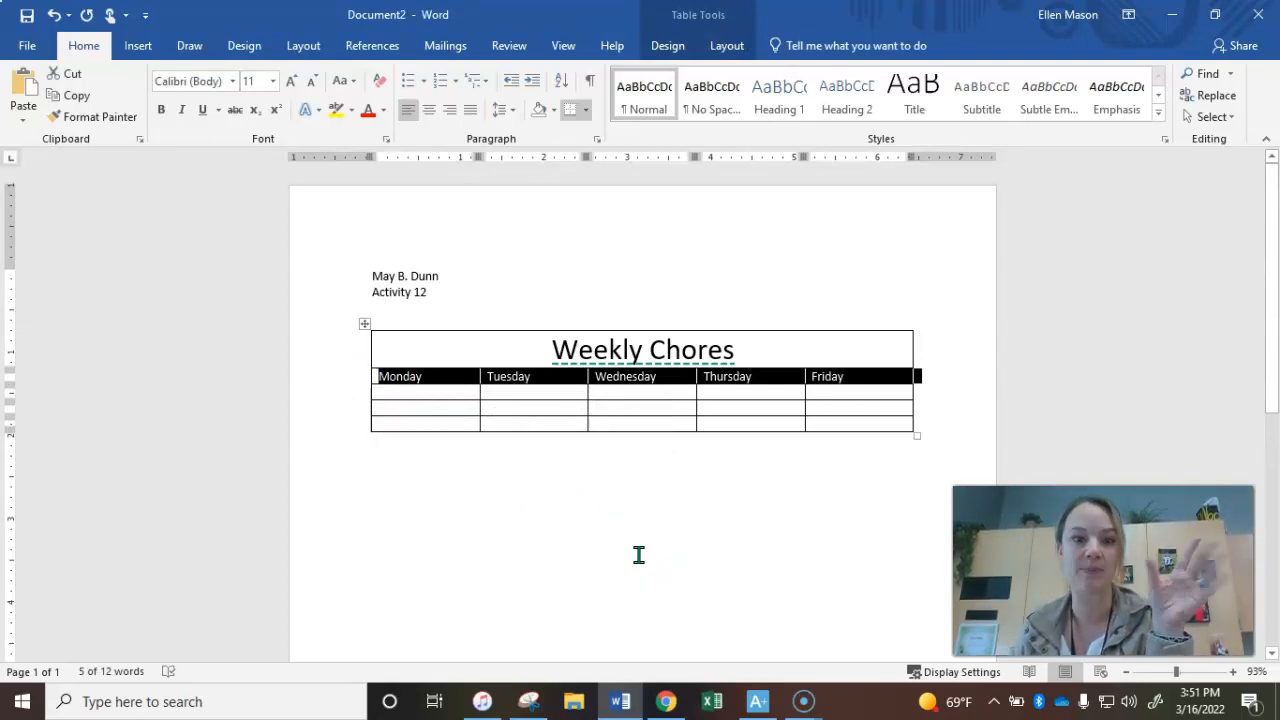
Center the selected day names with Center on the Home tab.
click(84, 46)
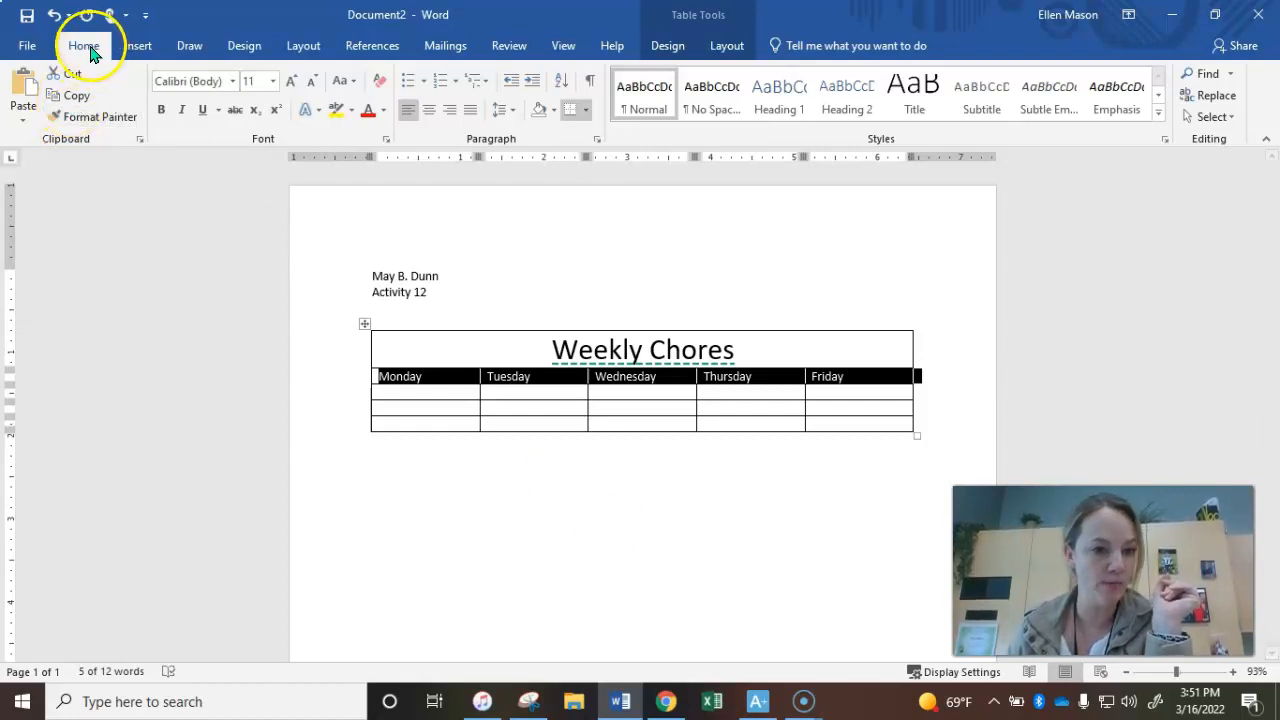
mouse_move(454, 140)
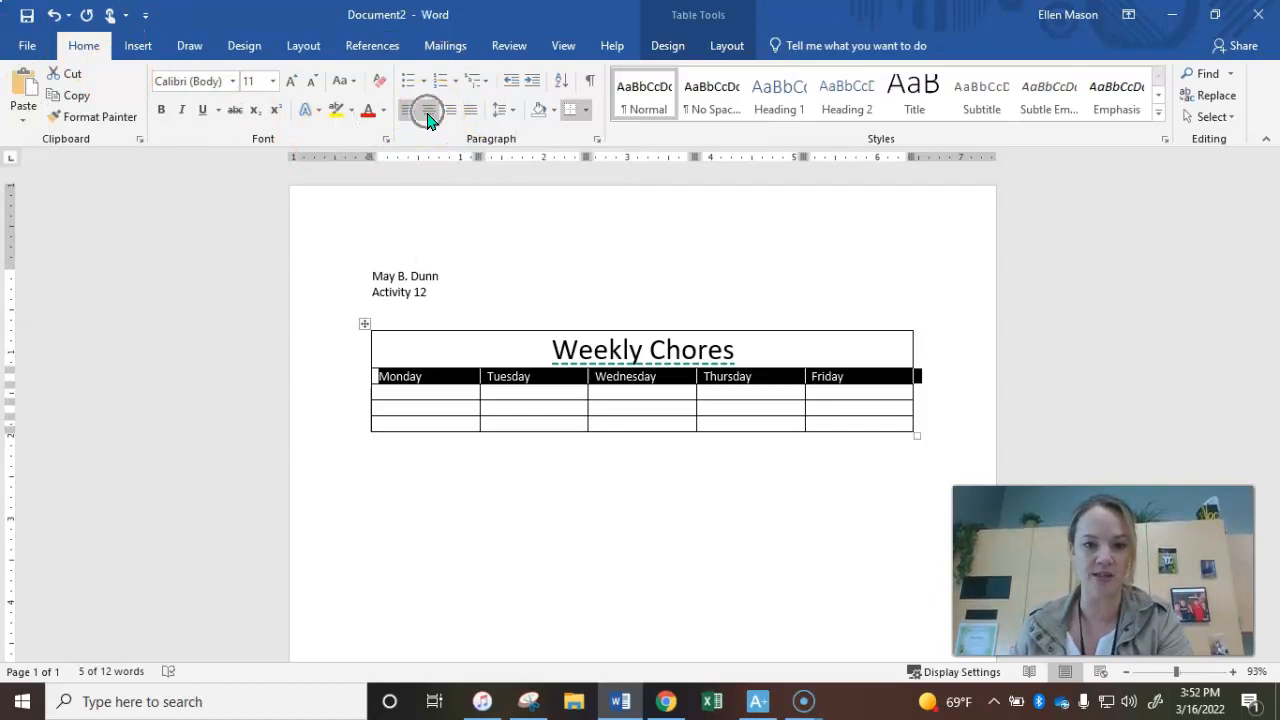
click(428, 110)
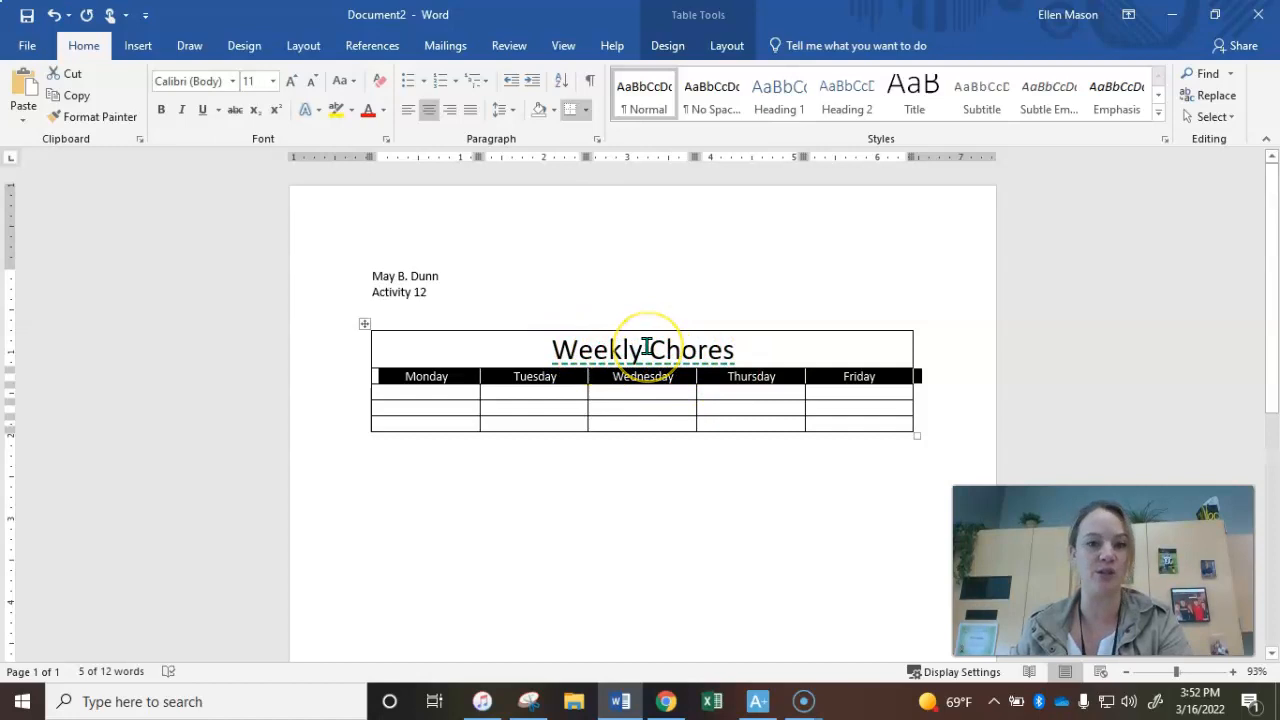
mouse_move(315, 135)
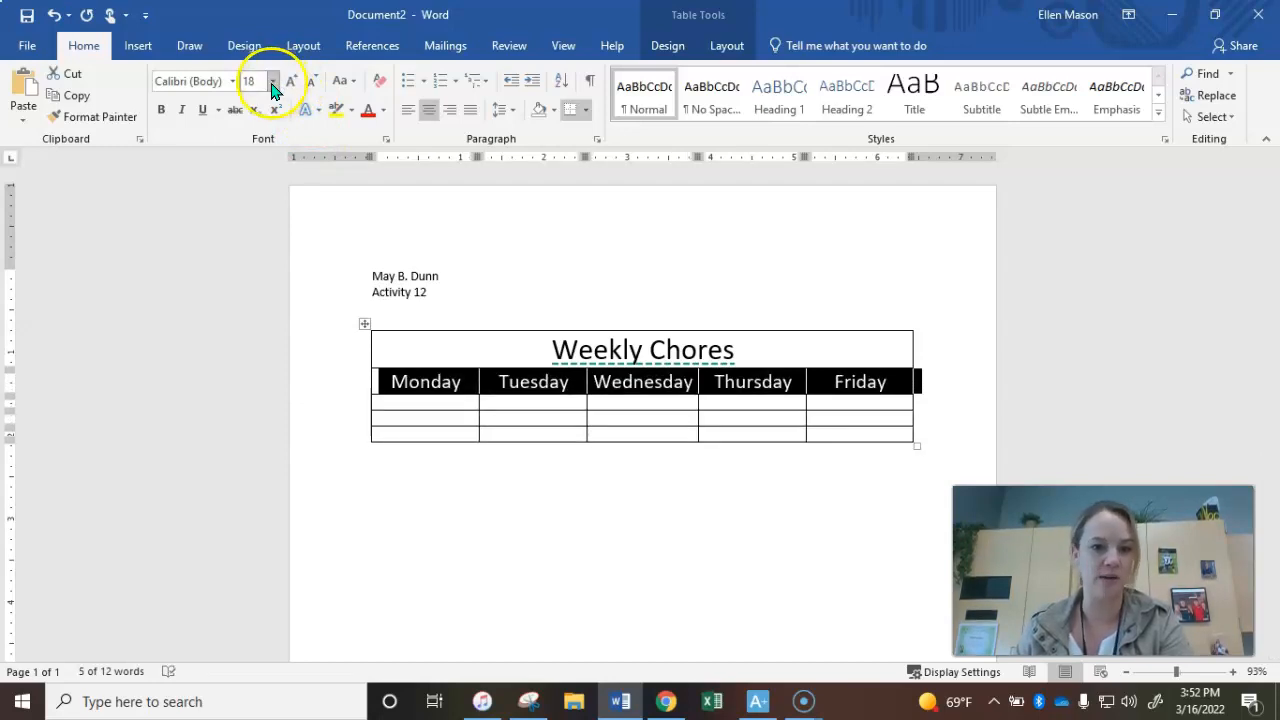
mouse_move(259, 81)
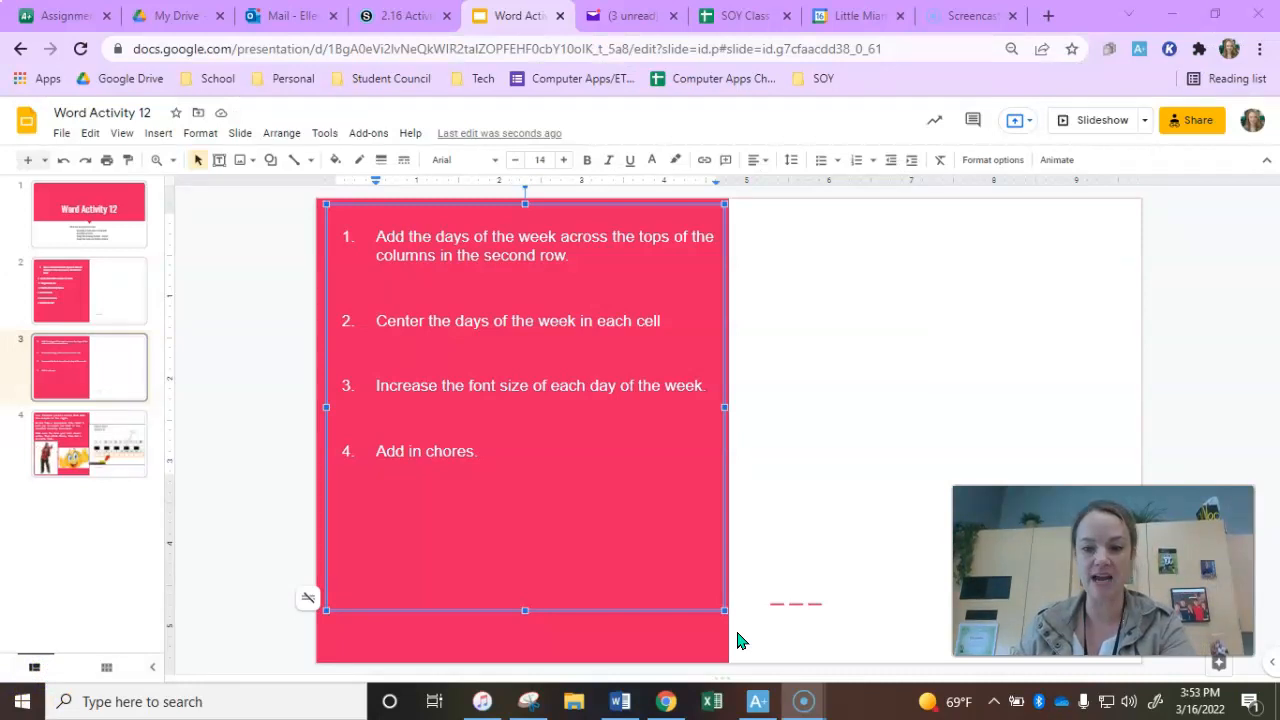
Review the activity steps slide, then return to the Weekly Chores document.
click(488, 456)
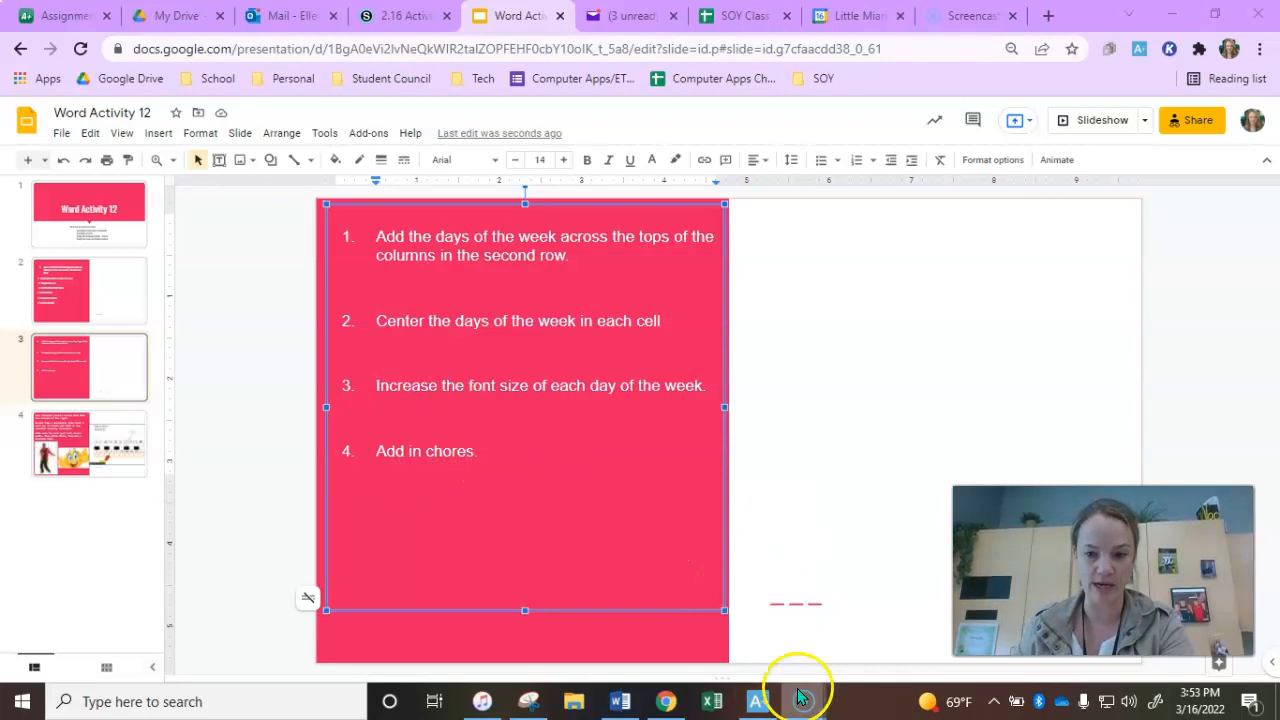
click(619, 701)
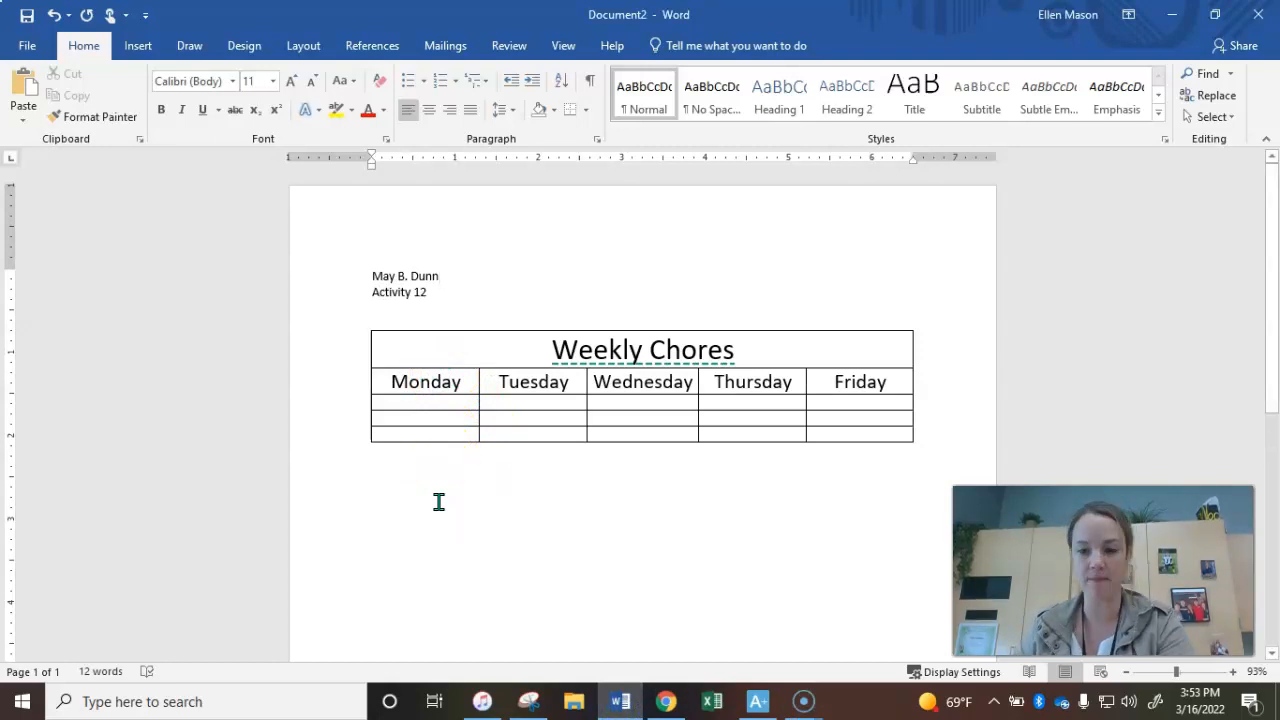
Enter Feed Dog, Wash Dishes and Clean Rooms under Monday.
click(425, 402)
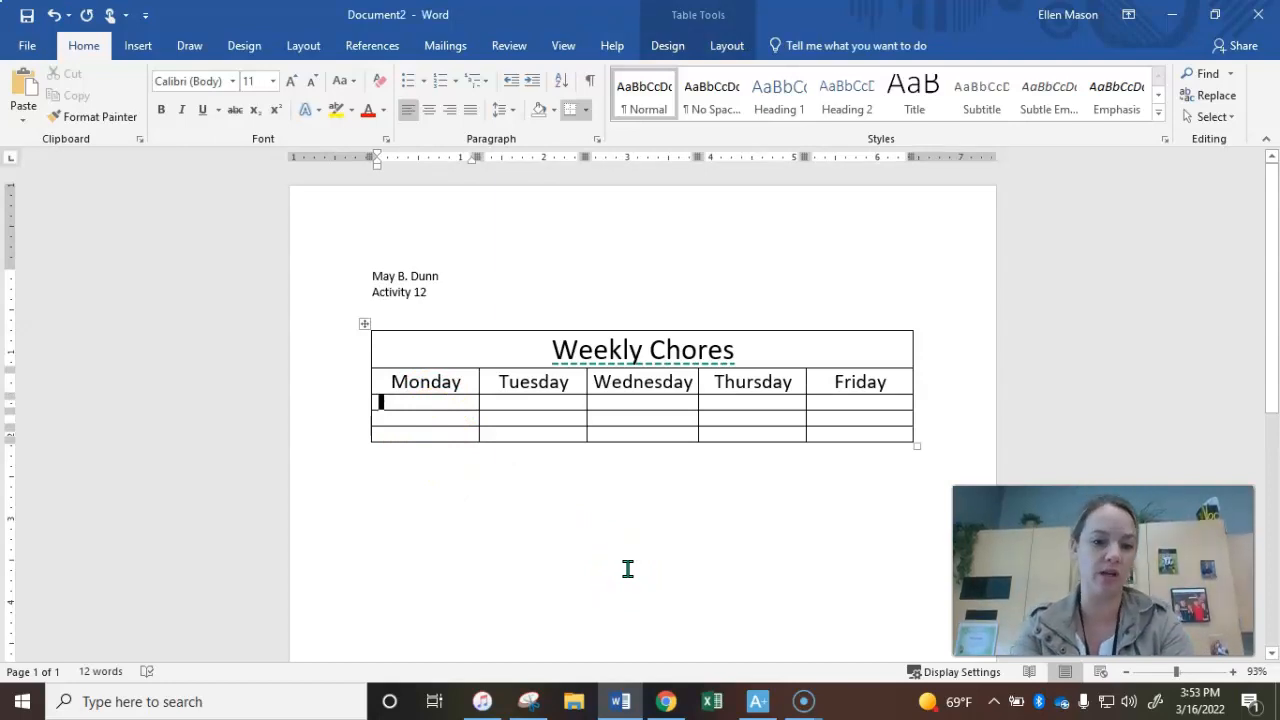
text(Feed Dog)
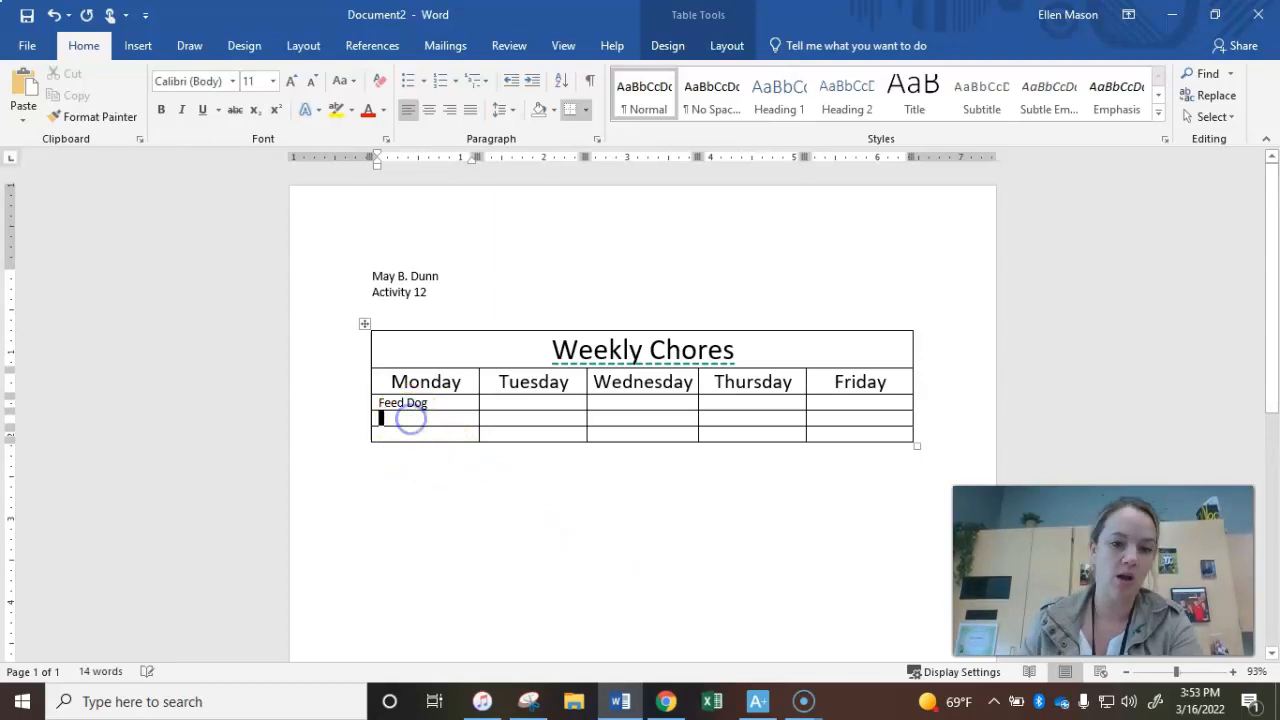
text(Wash Dishes)
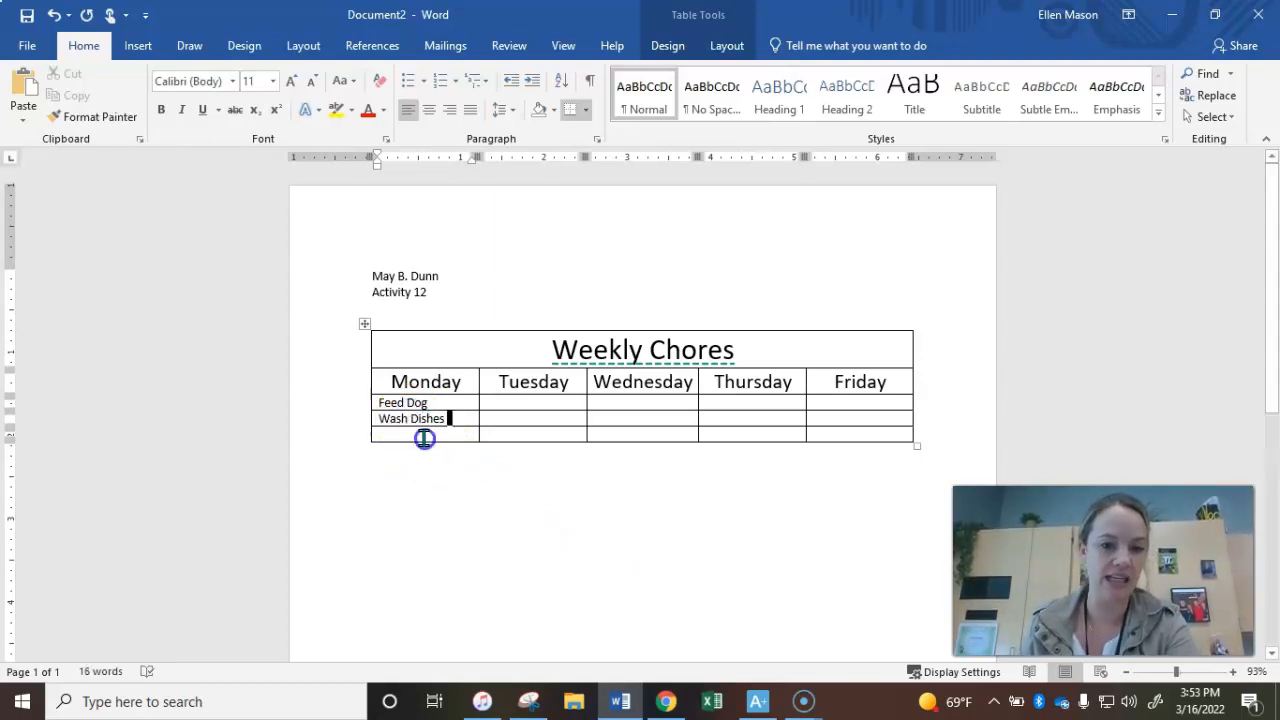
text(Clean Rooms)
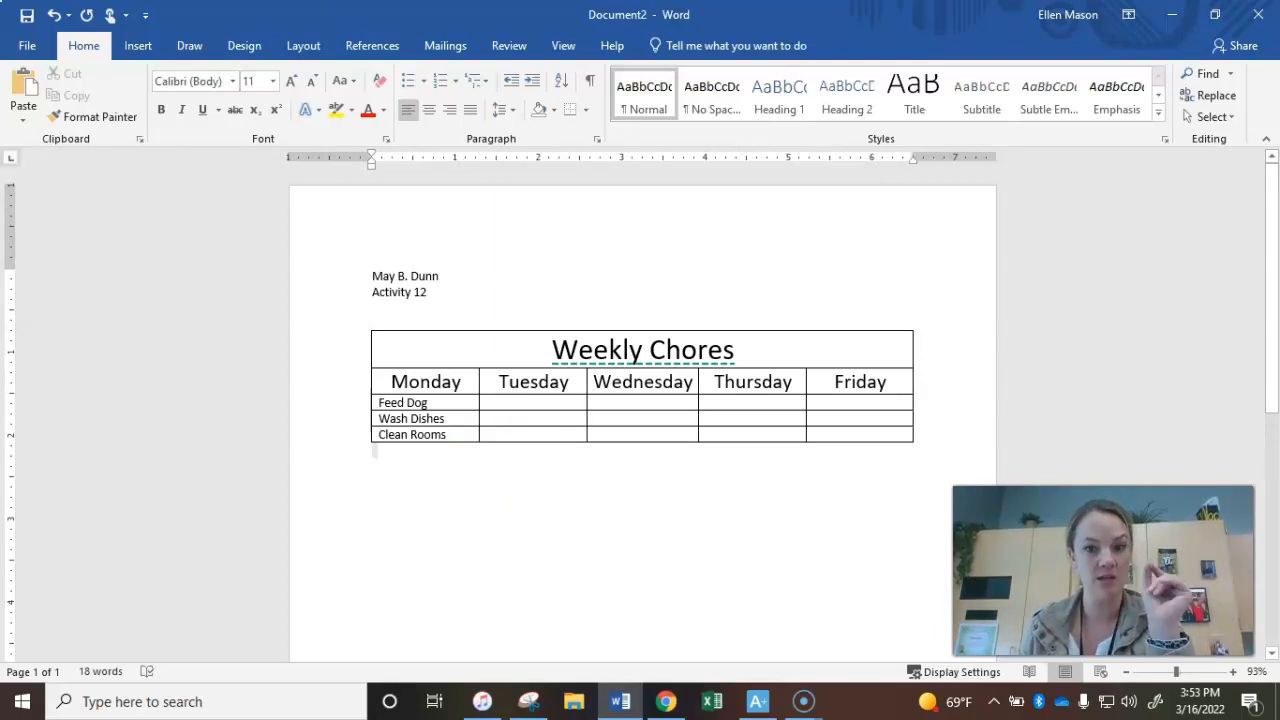
click(375, 450)
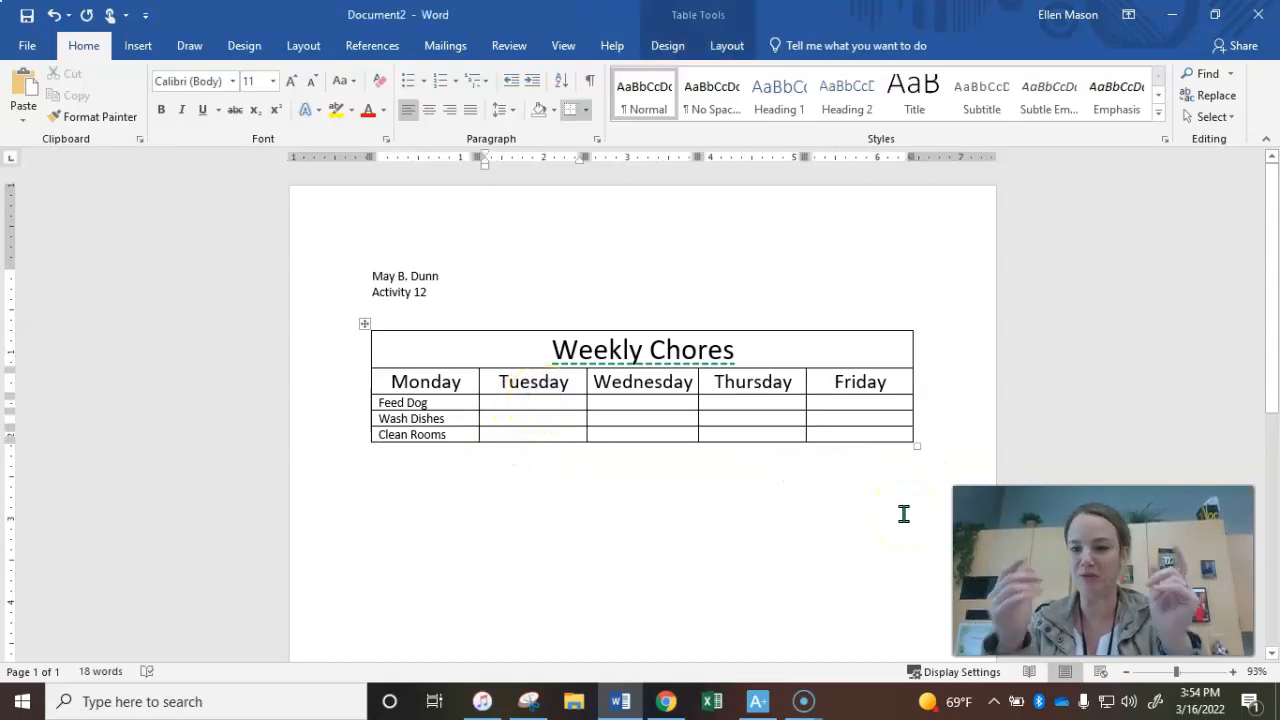
Enter Wash Car, Laundry and Sweep Kitchen under Tuesday.
text(Wash)
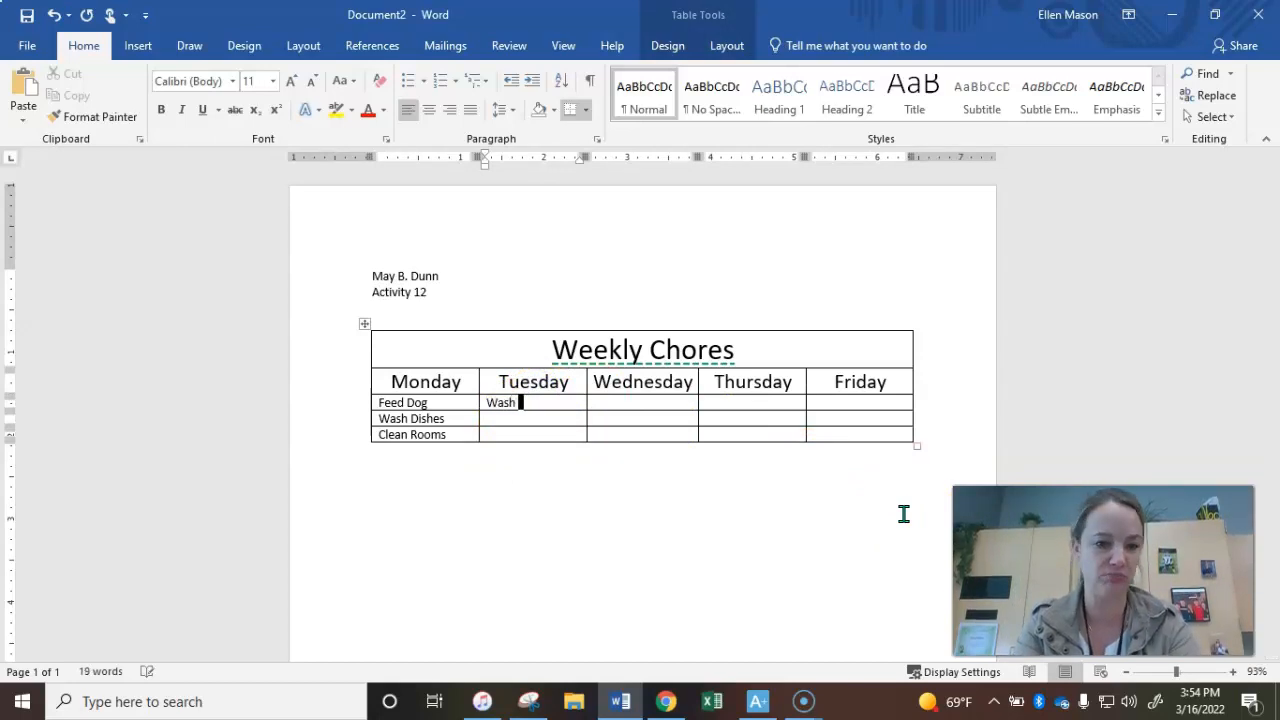
text(Car)
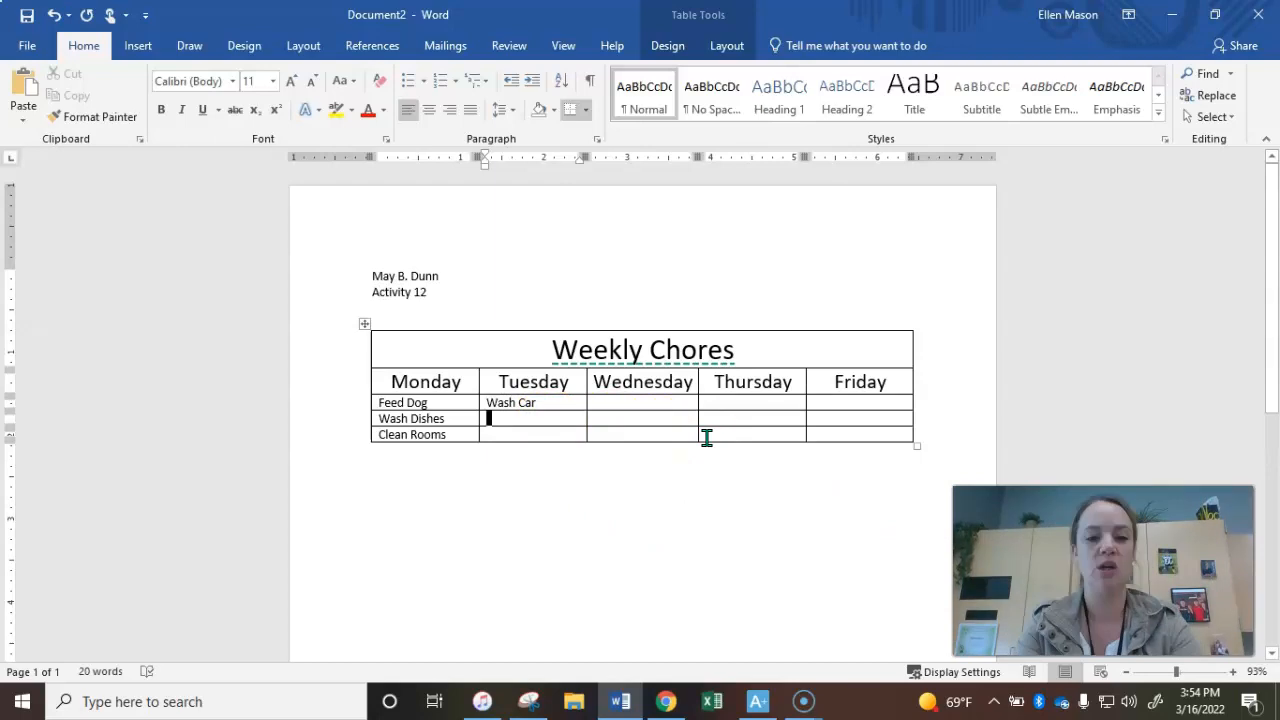
text(La)
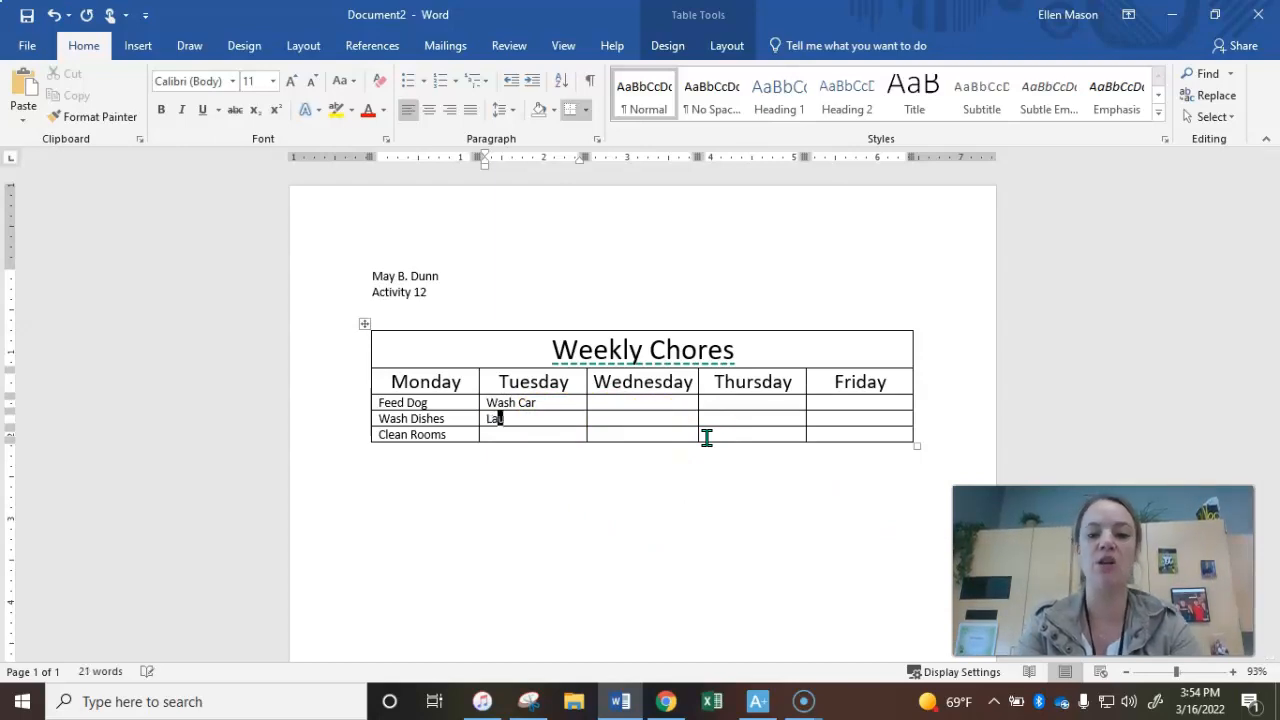
text(Laundry)
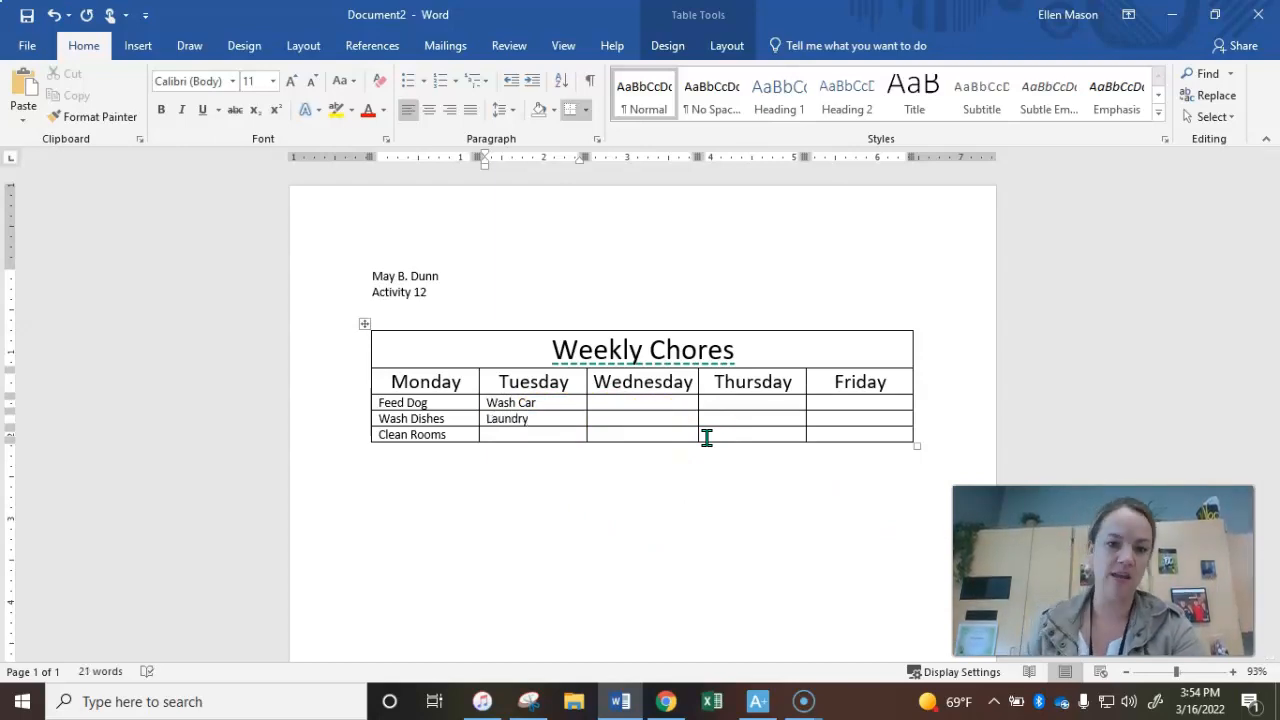
click(723, 418)
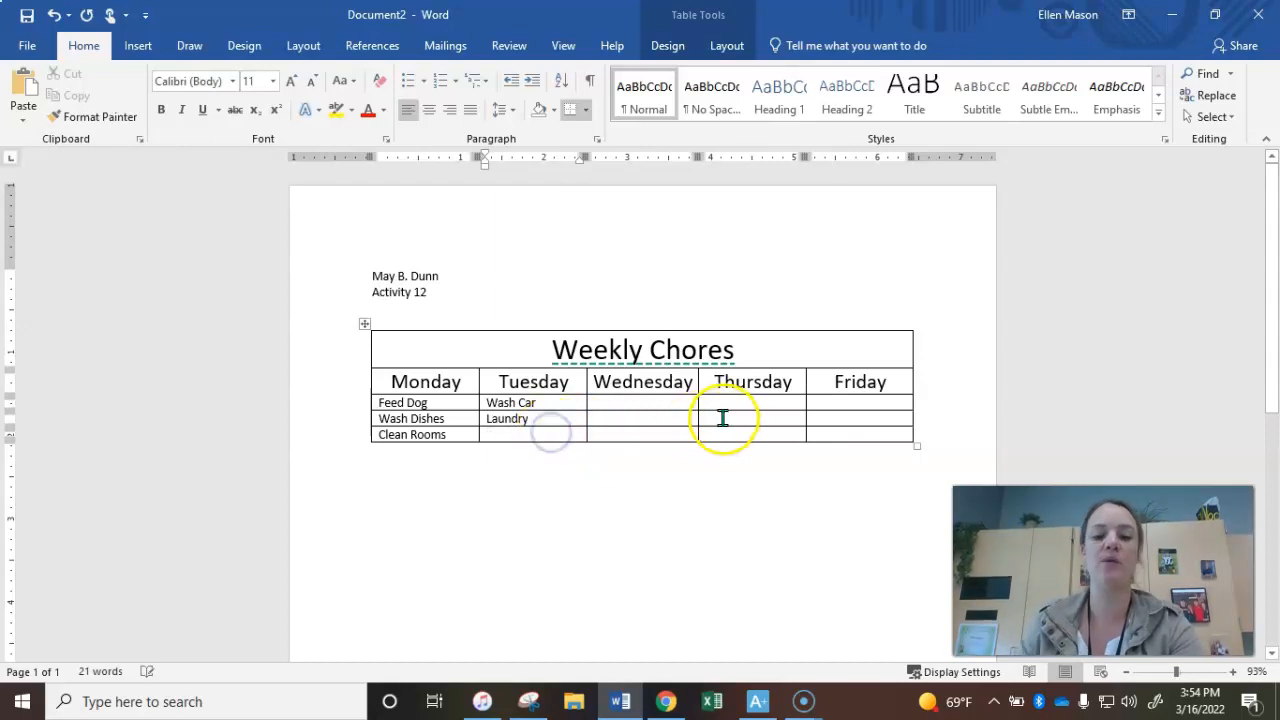
text(Sweep Kitchen)
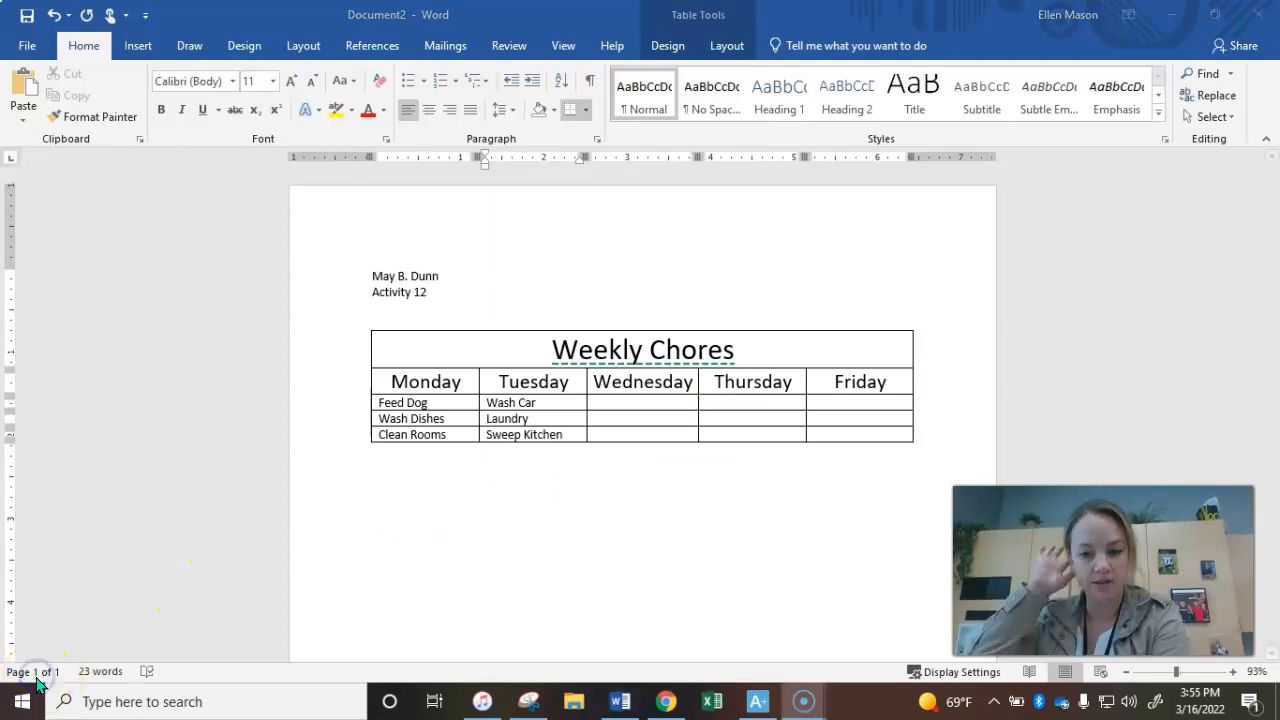
mouse_move(708, 660)
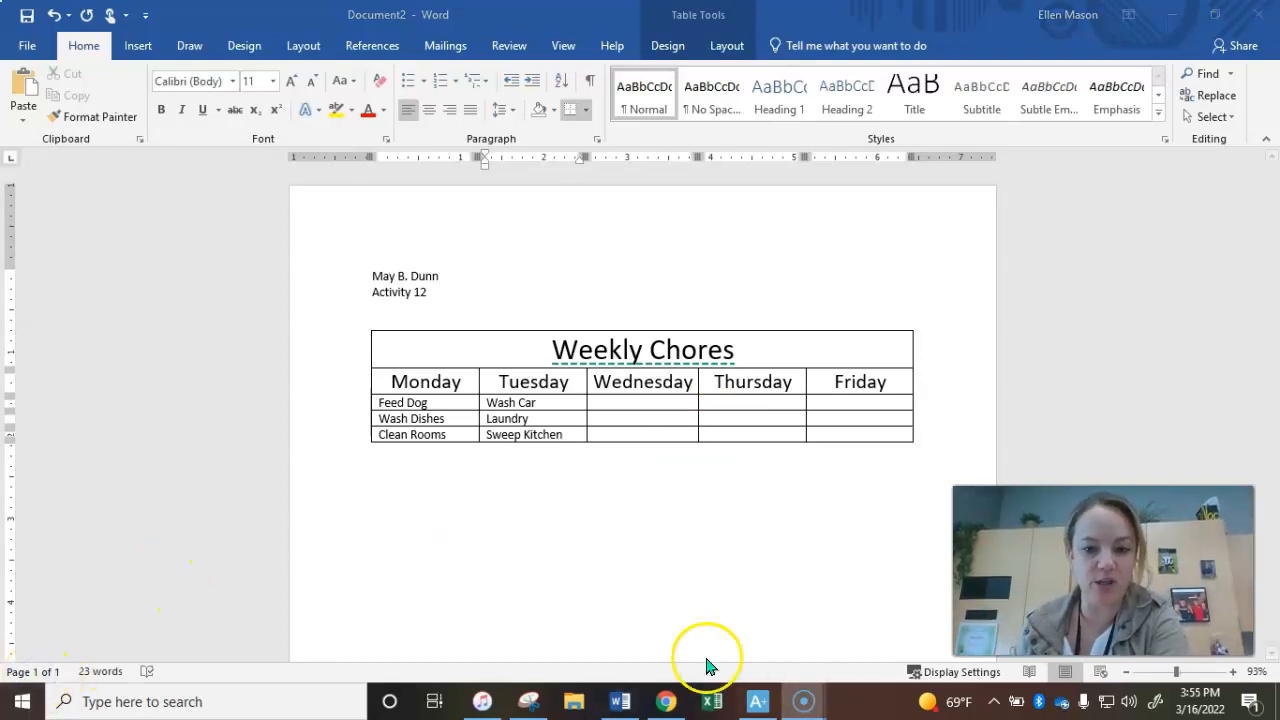
Check the instructions slides, then return to the Word document.
click(666, 701)
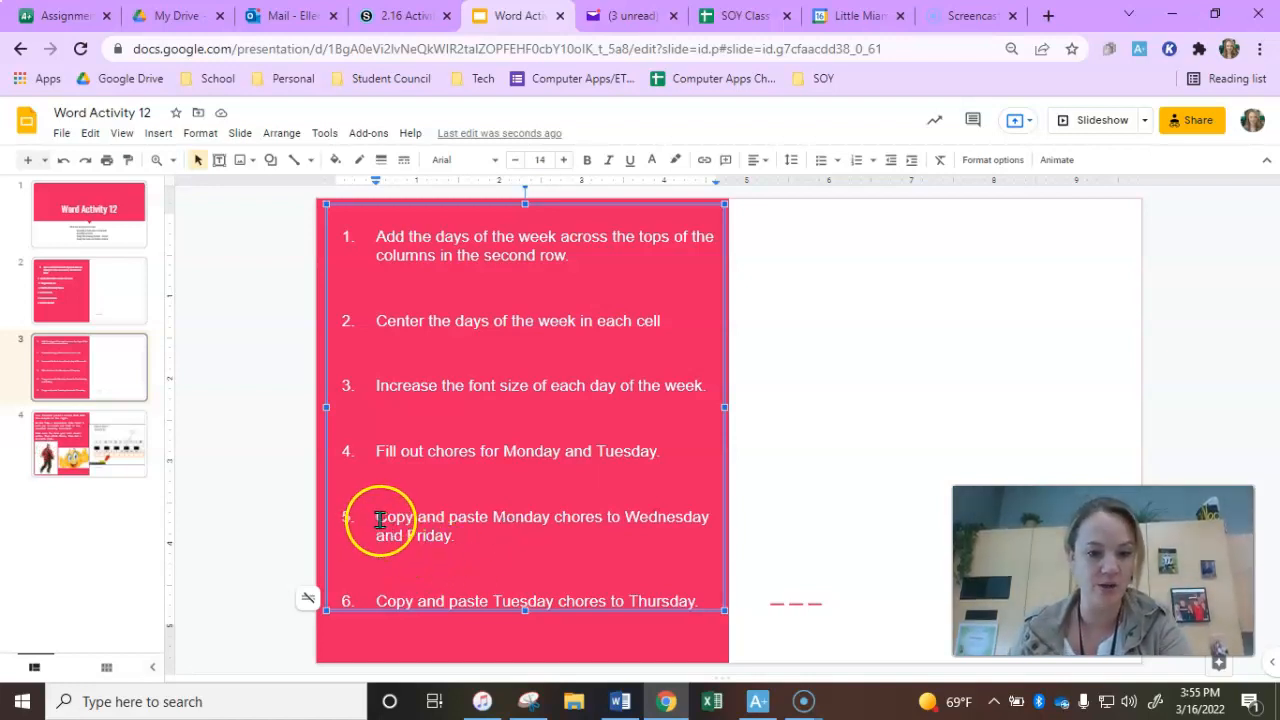
click(622, 701)
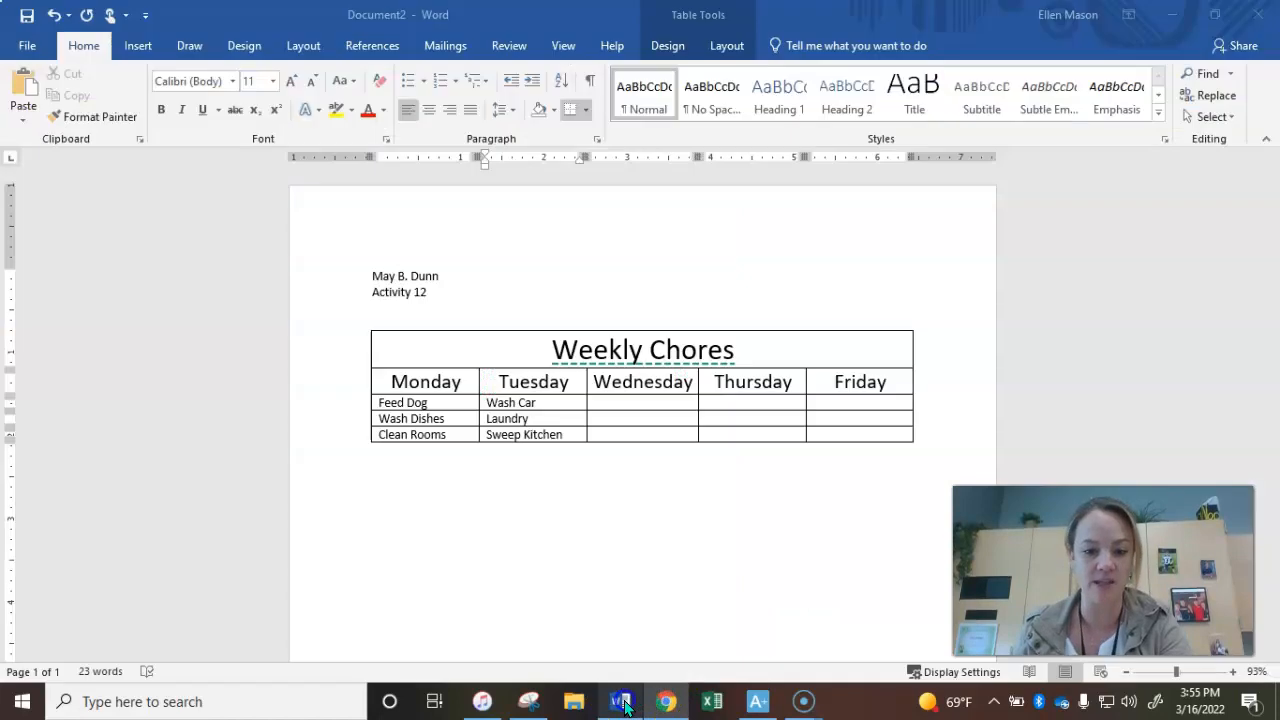
Copy Monday's three chores into the Wednesday column.
click(406, 392)
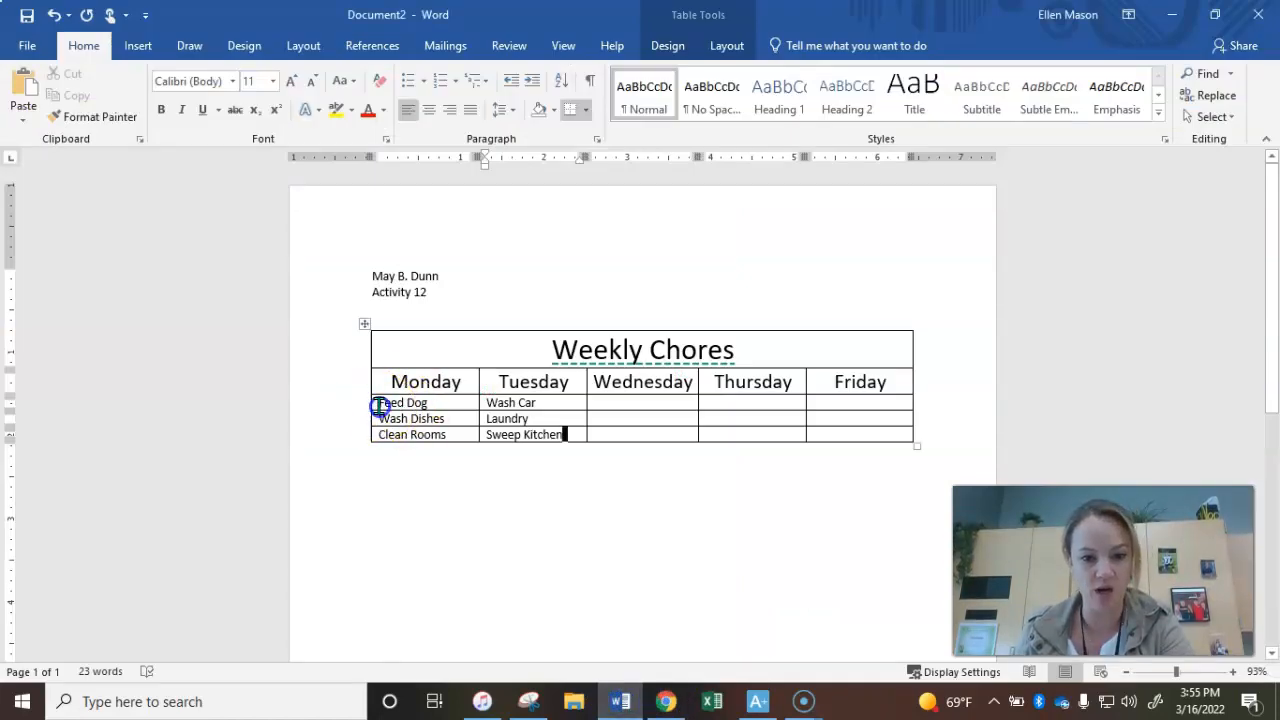
drag(400, 402, 420, 434)
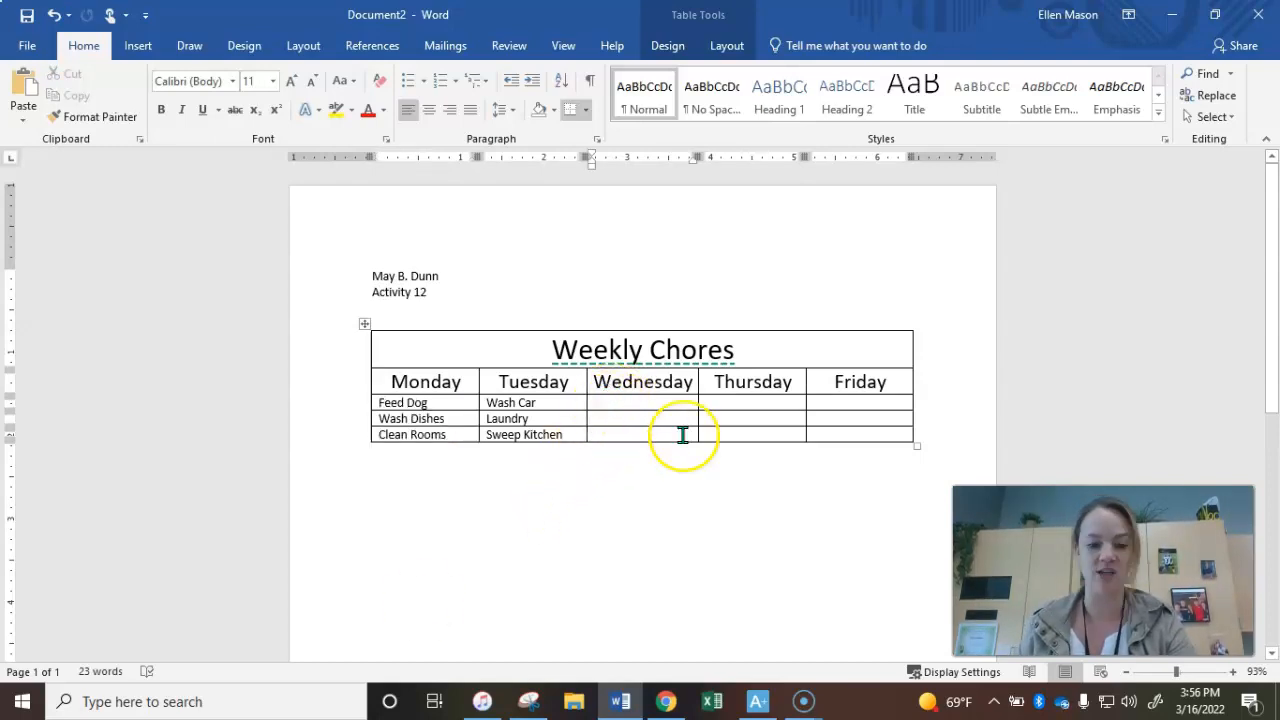
key(ctrl+v)
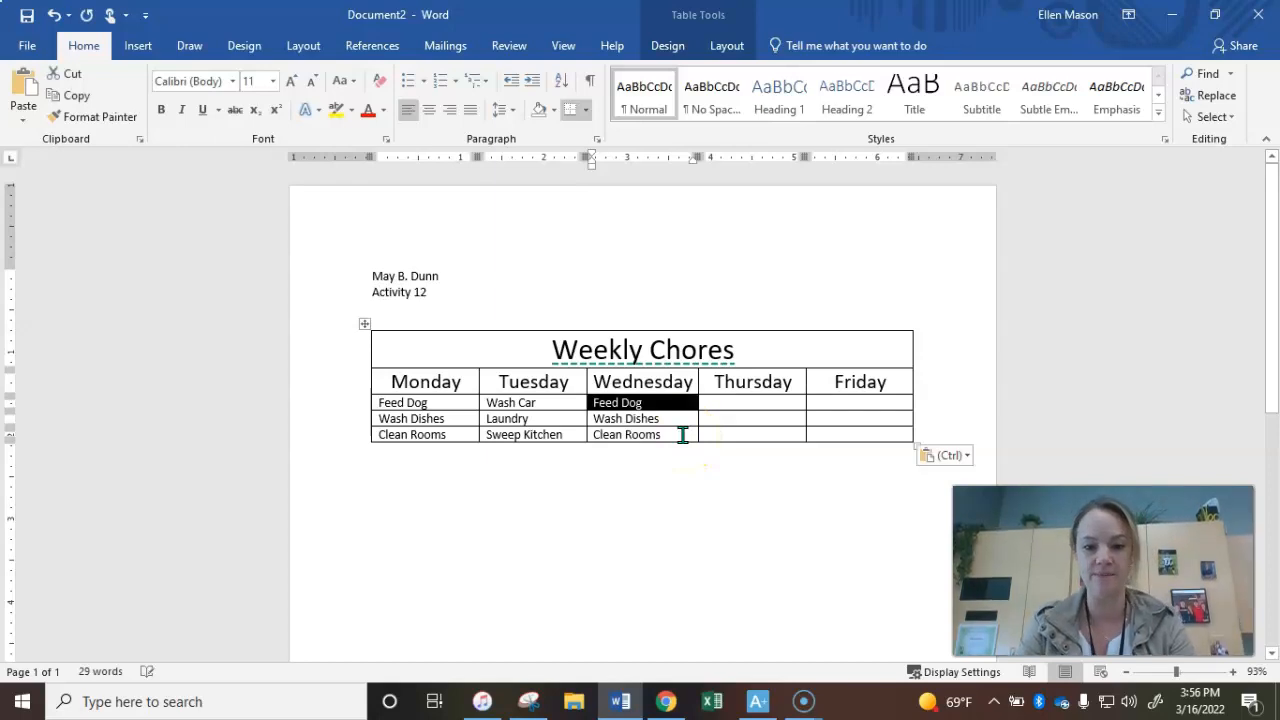
mouse_move(826, 409)
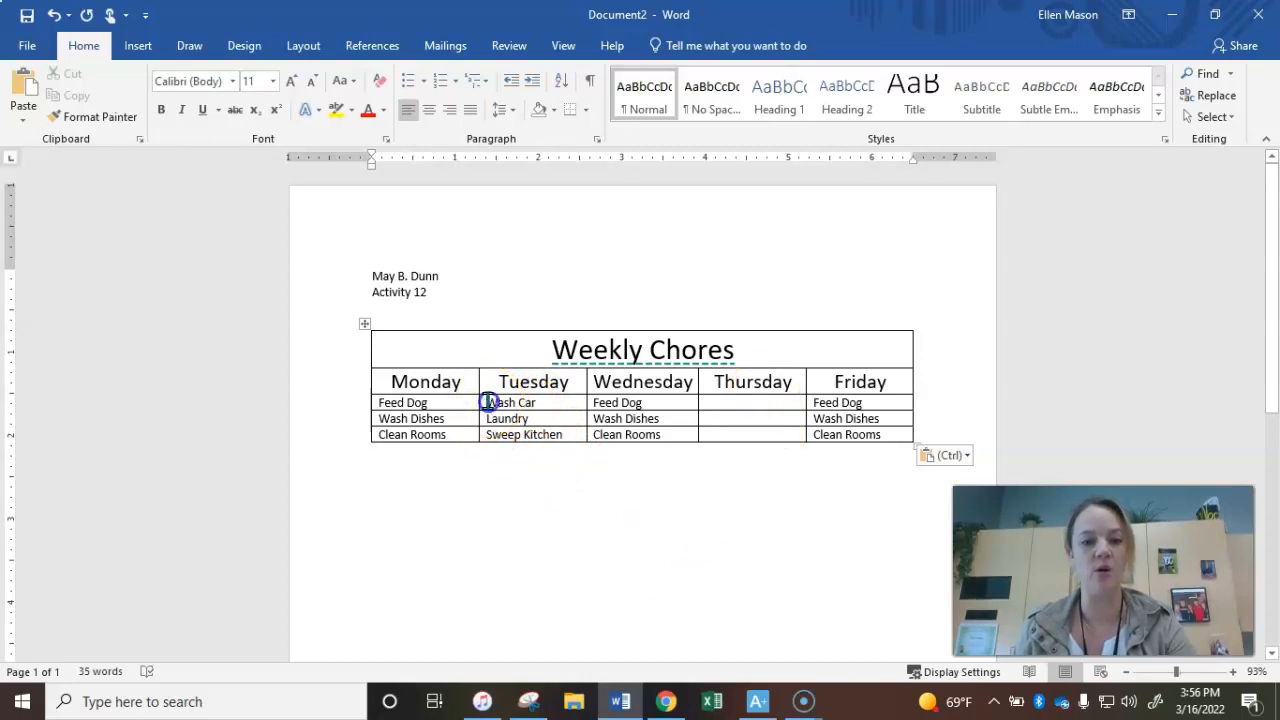
Copy Tuesday's three chores into the Thursday column.
drag(490, 402, 520, 434)
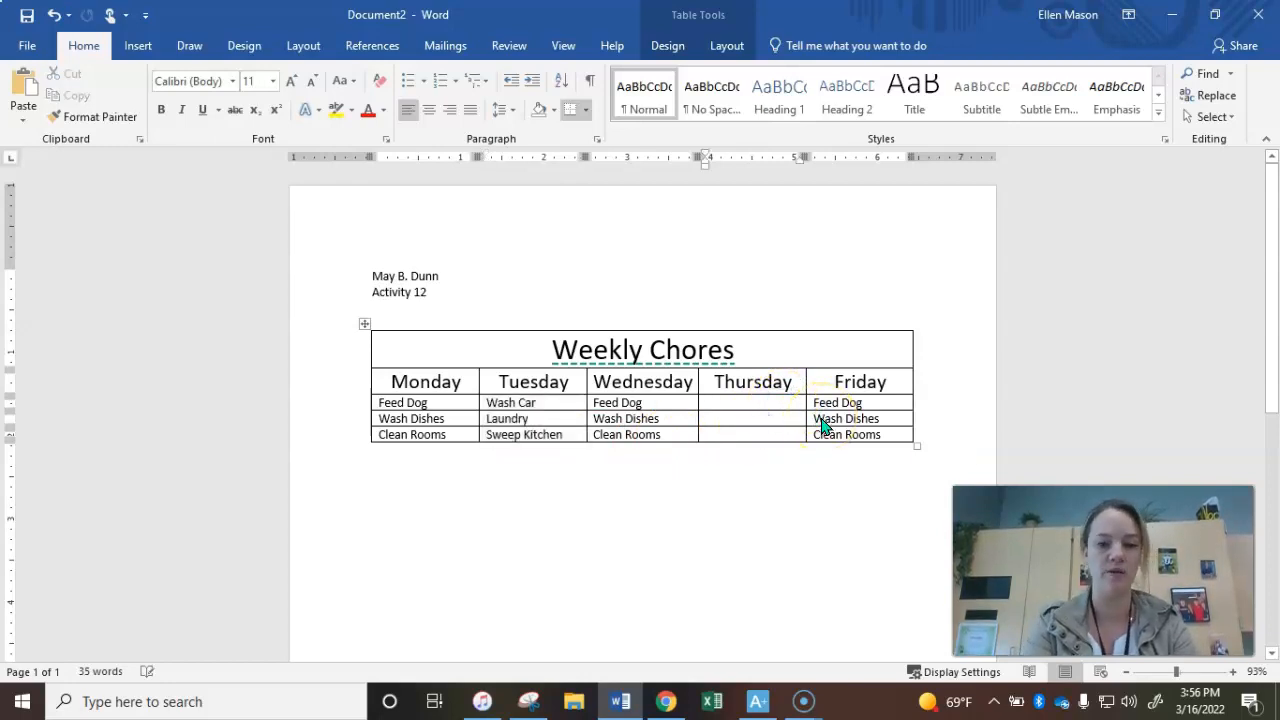
key(ctrl+v)
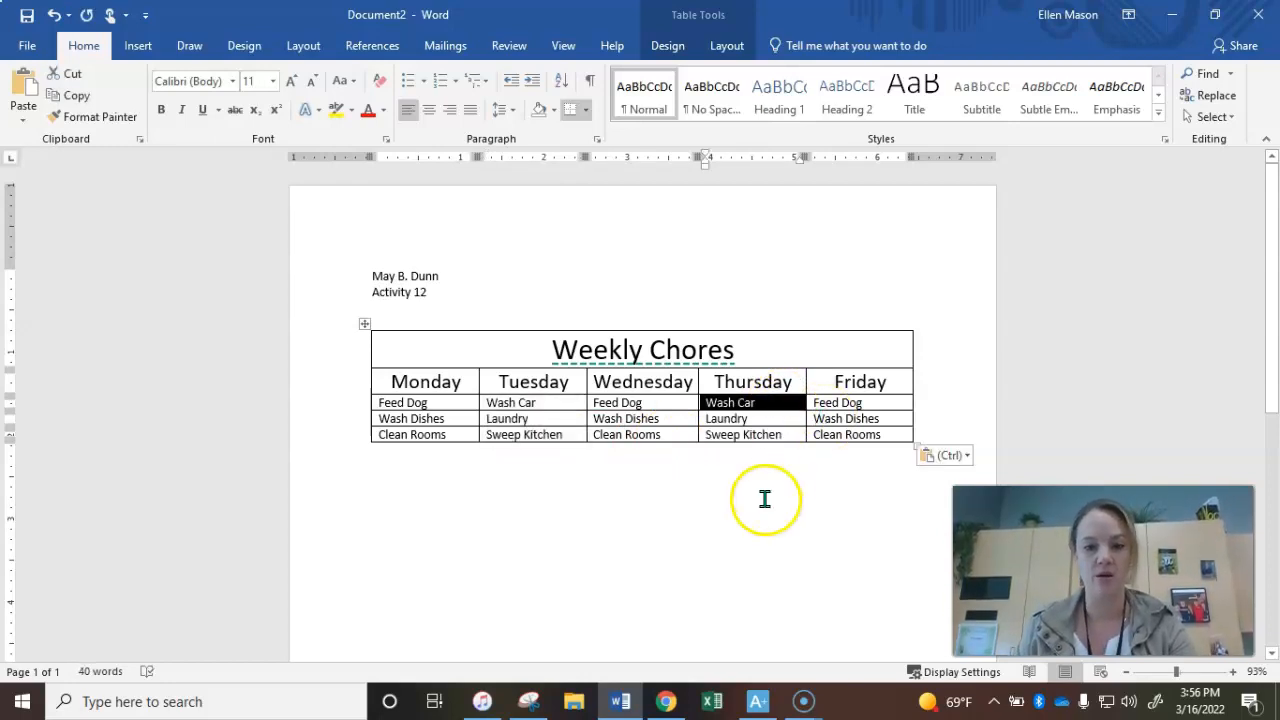